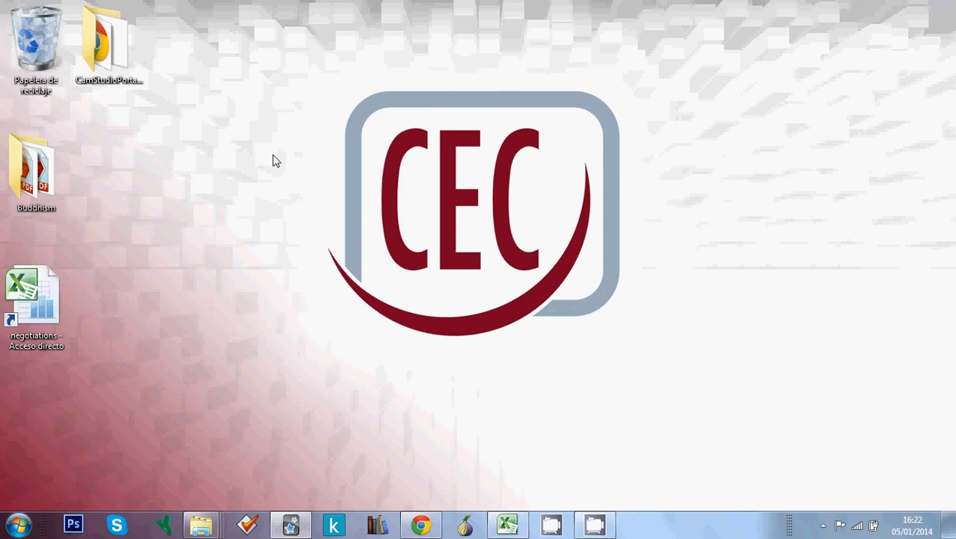
Bring up the negotiations glossary workbook in Excel from the desktop
click(36, 299)
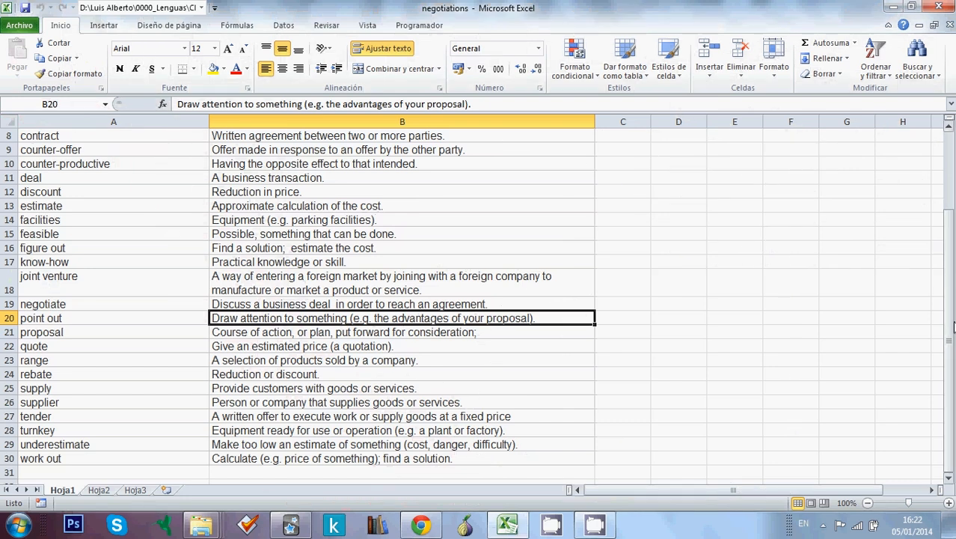
scroll(up, 3)
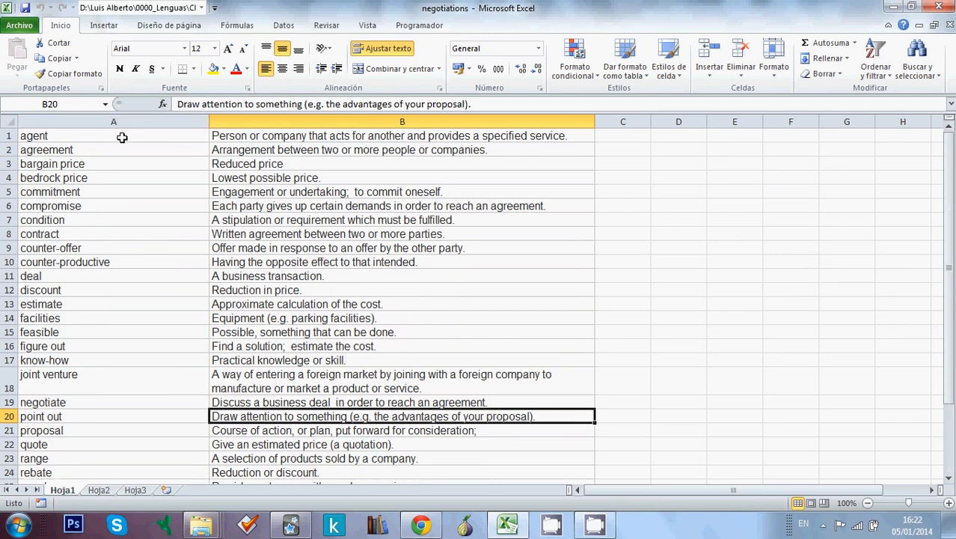
mouse_move(89, 300)
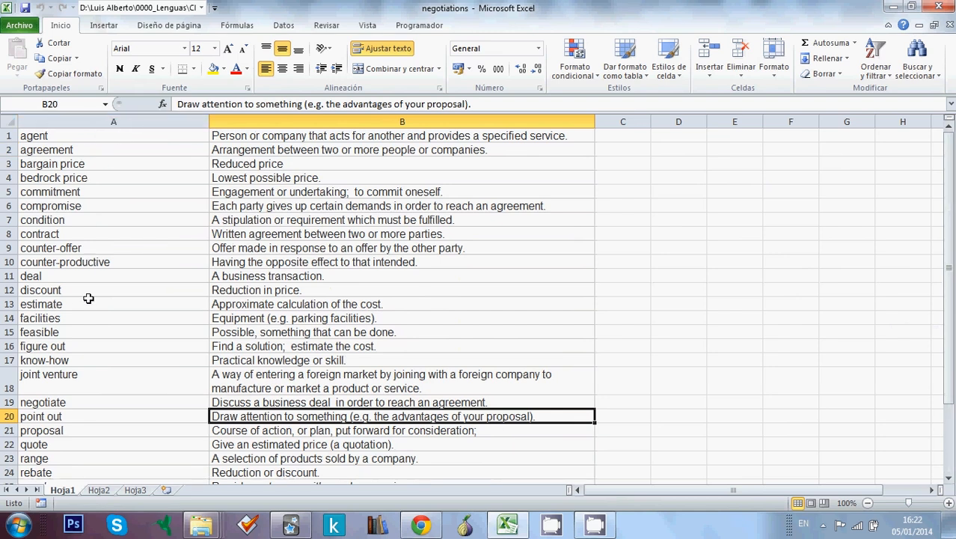
mouse_move(311, 170)
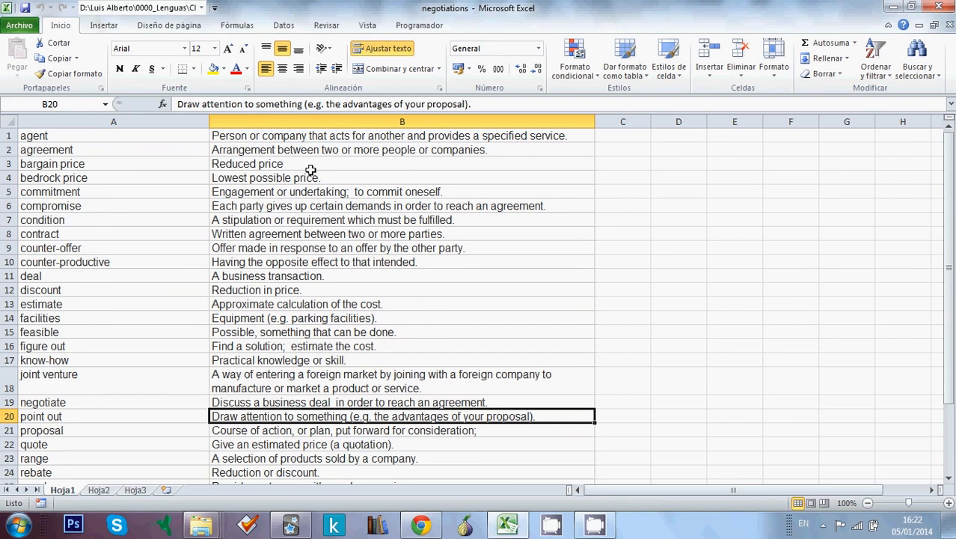
mouse_move(413, 120)
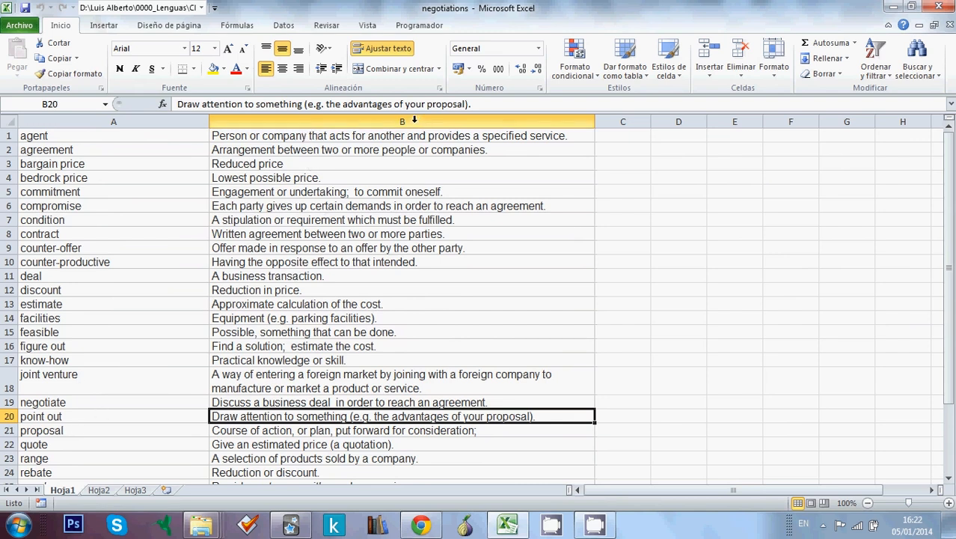
mouse_move(359, 137)
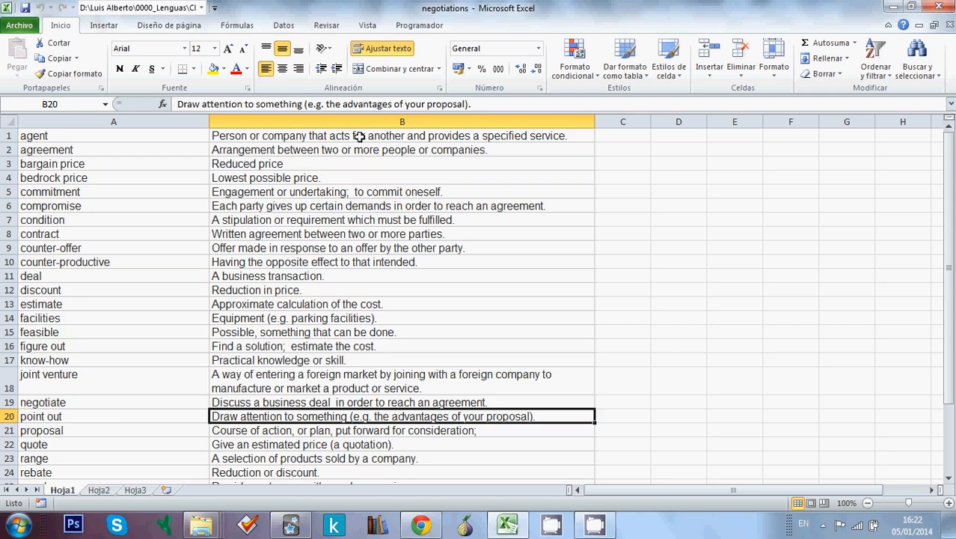
mouse_move(114, 138)
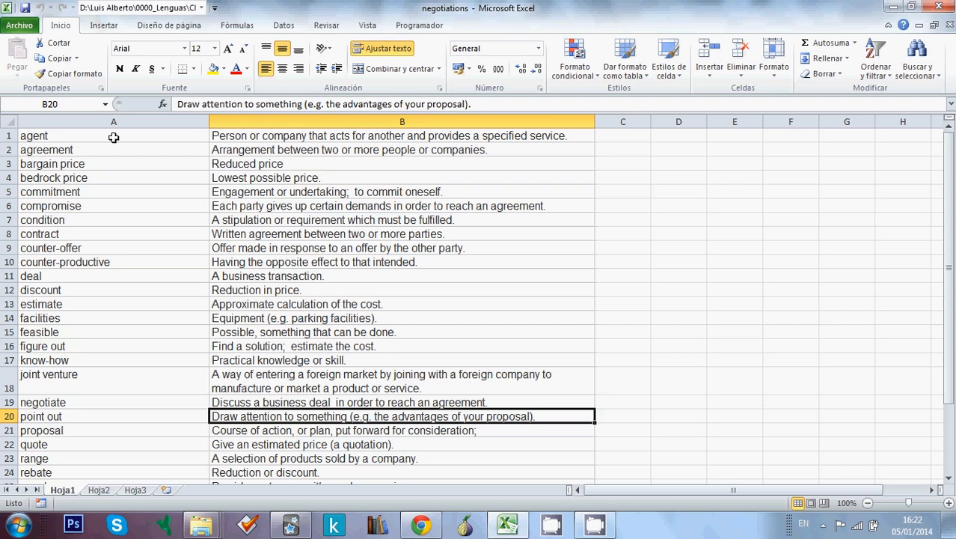
mouse_move(179, 182)
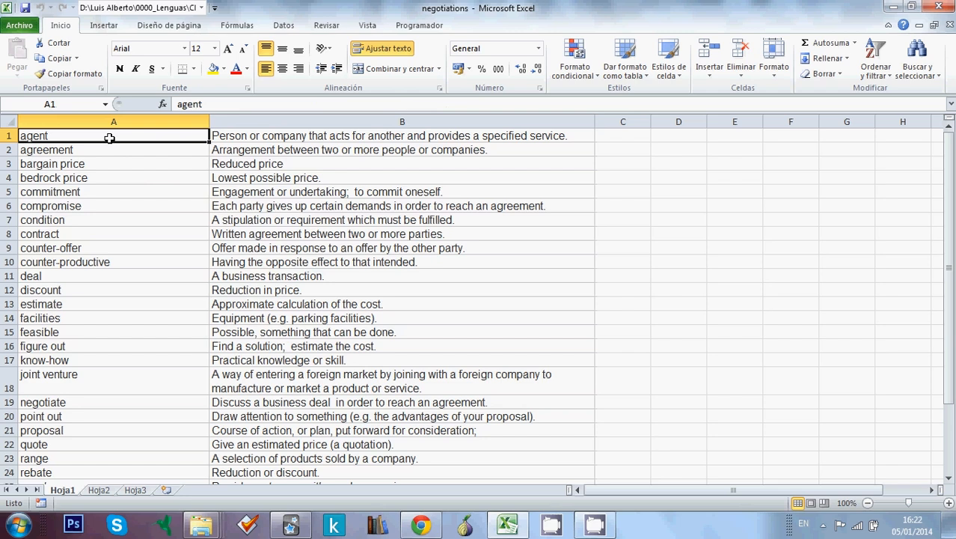
Copy the glossary rows A1:B30 via the context menu, then minimize Excel
double_click(109, 135)
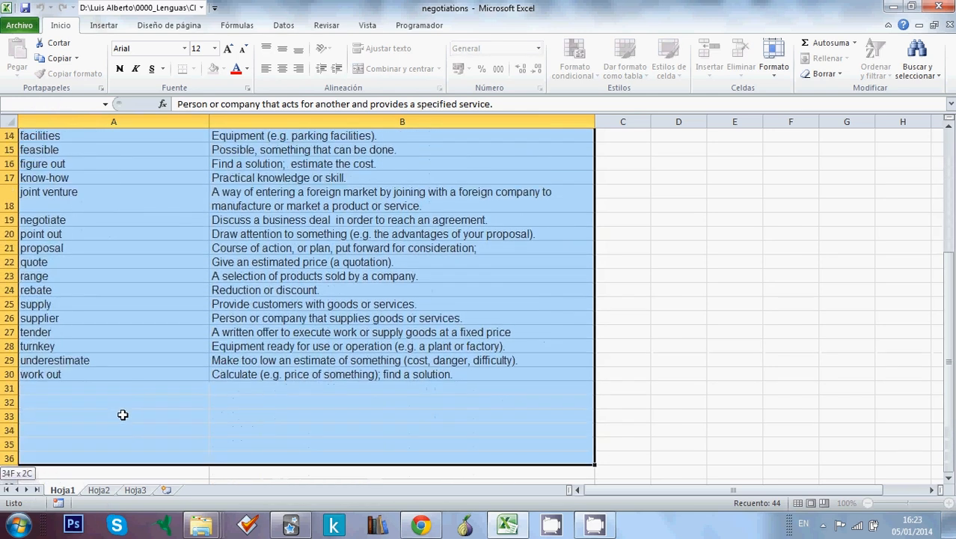
scroll(down, 3)
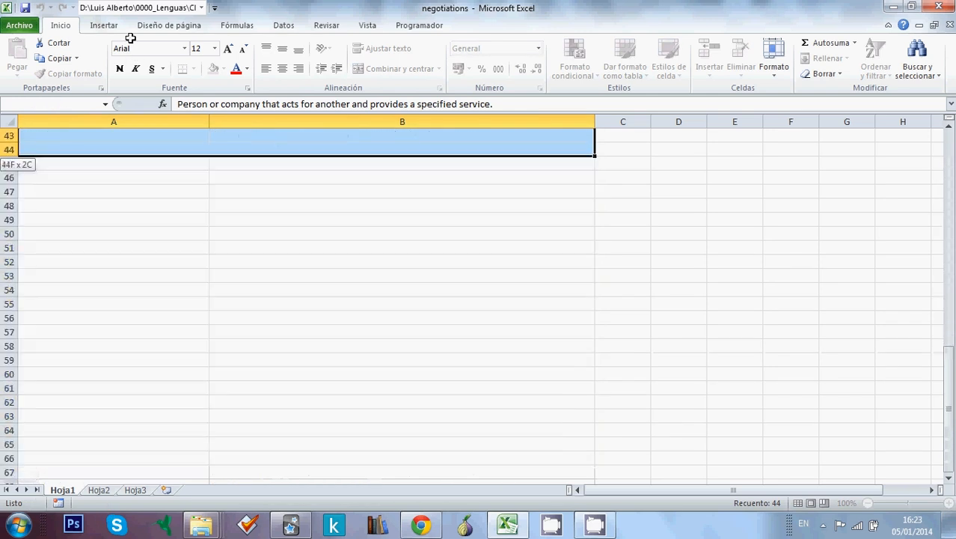
scroll(up, 3)
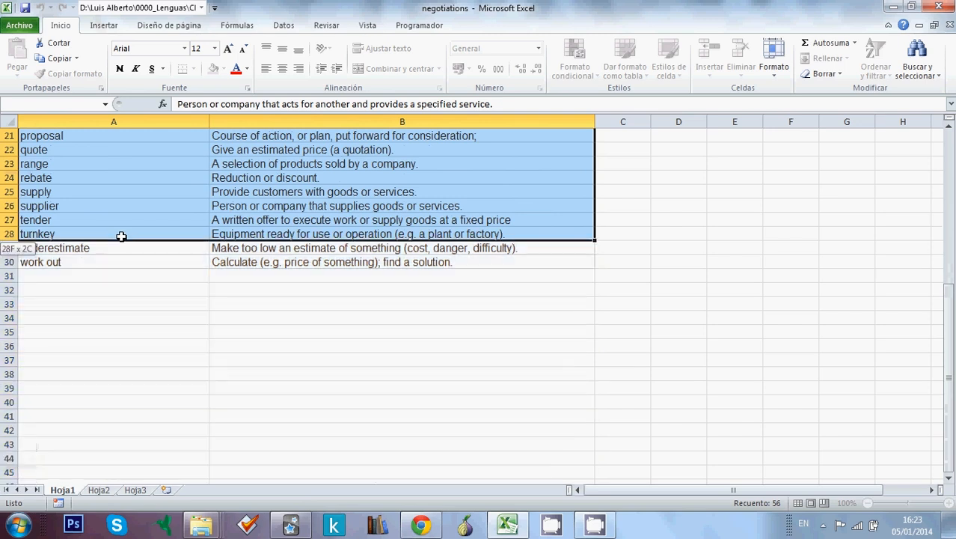
right_click(123, 258)
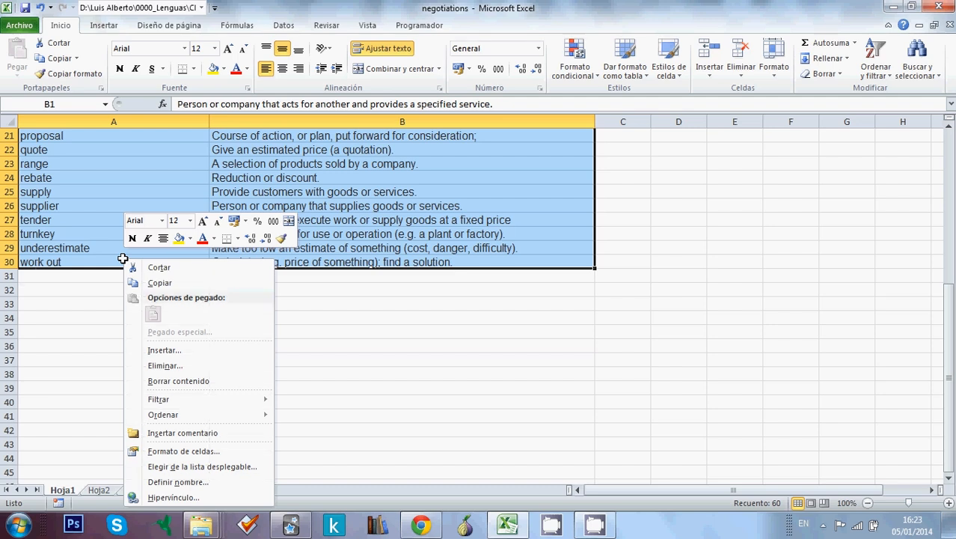
mouse_move(159, 283)
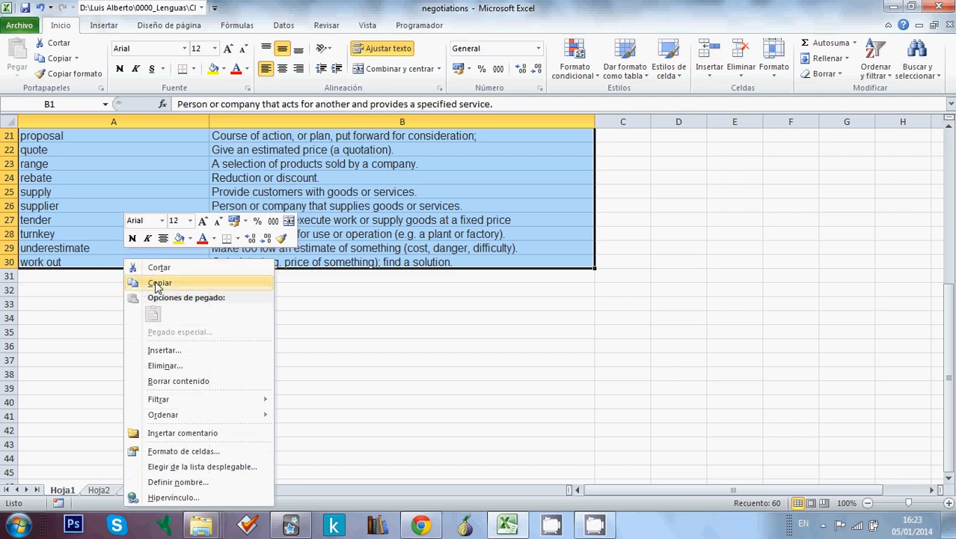
mouse_move(159, 283)
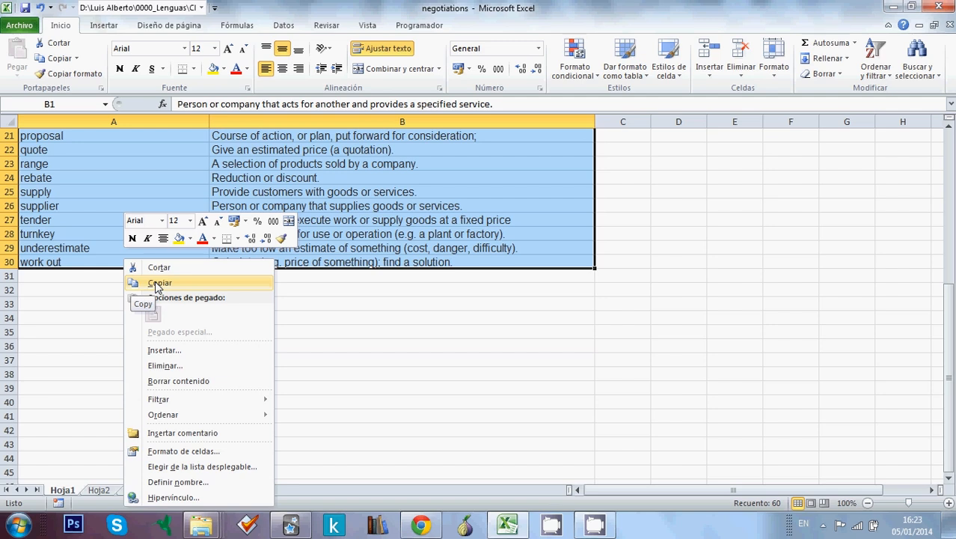
click(159, 283)
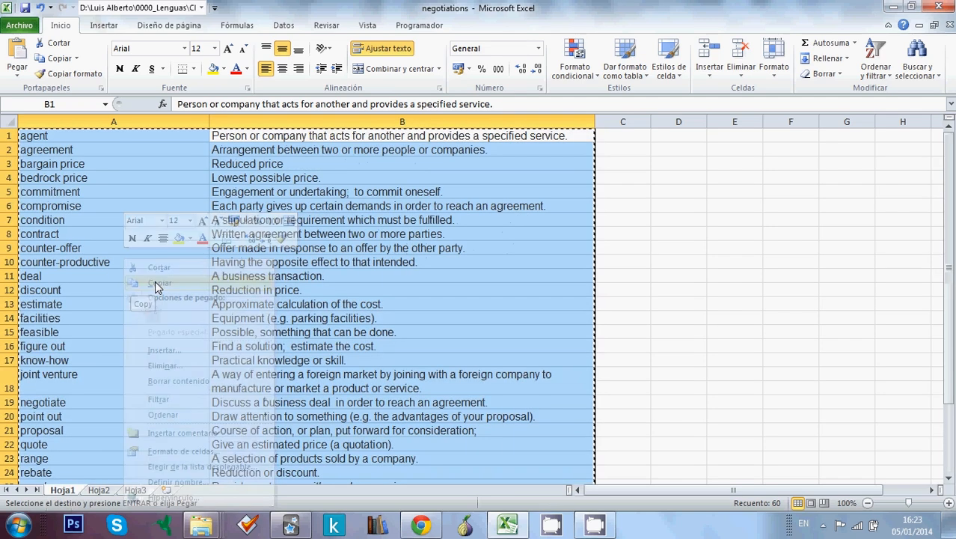
click(918, 8)
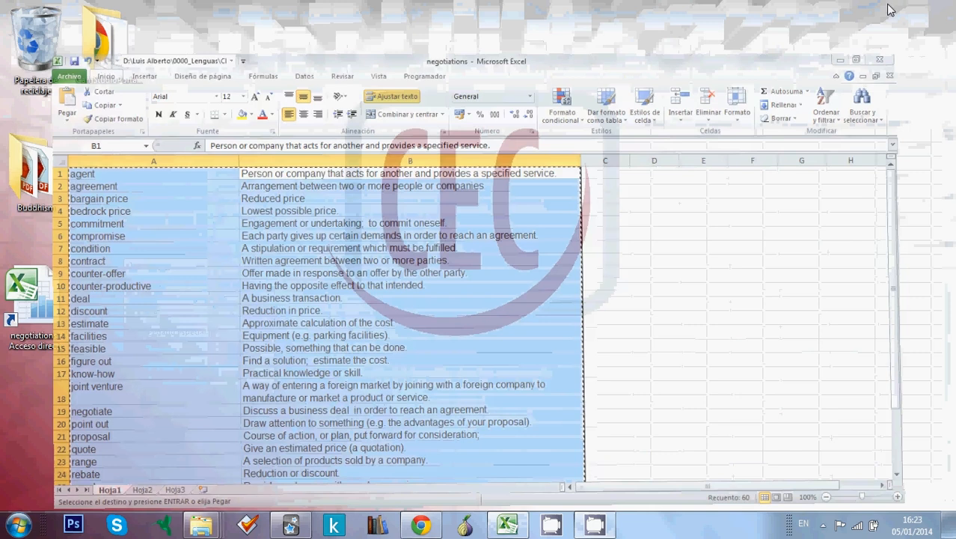
Launch Microsoft Word 2010 from the Start menu and focus the blank document
click(13, 524)
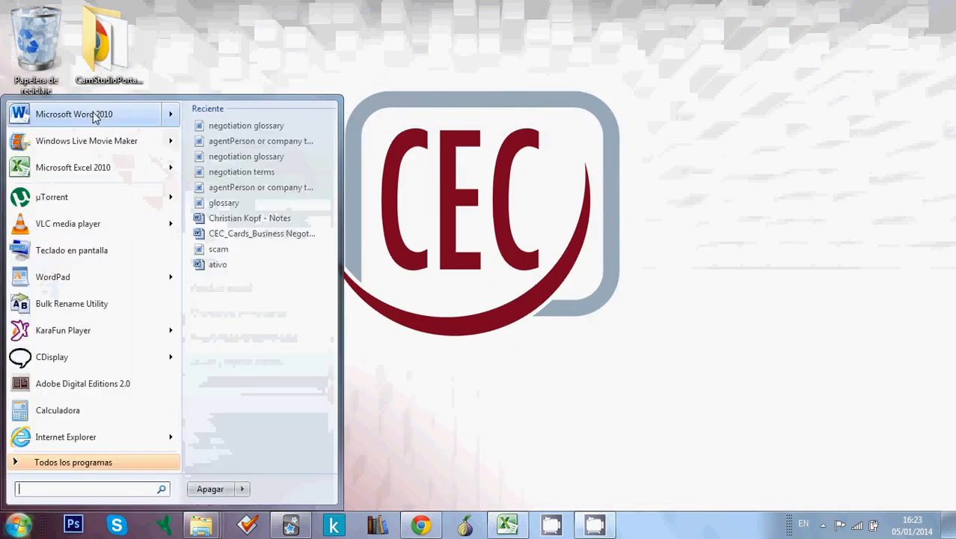
click(73, 113)
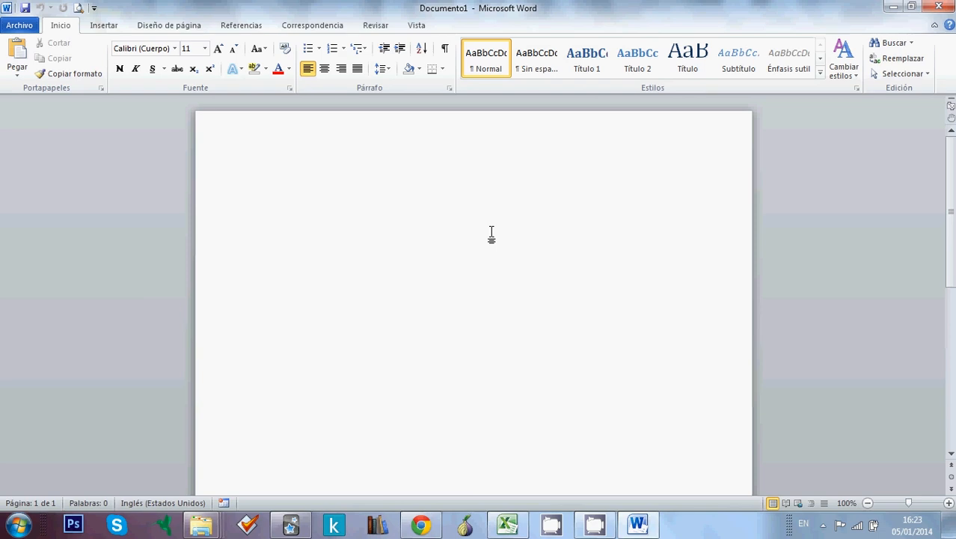
click(296, 197)
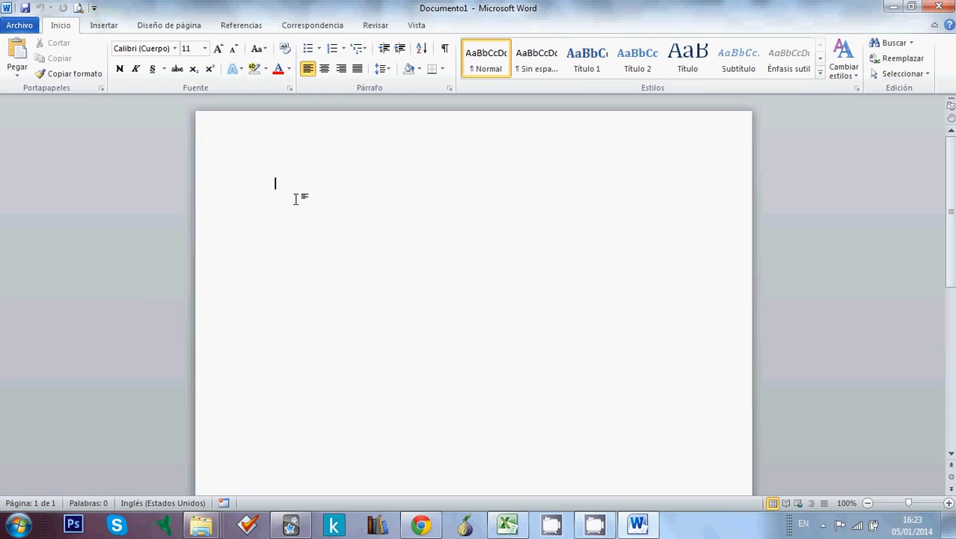
mouse_move(276, 182)
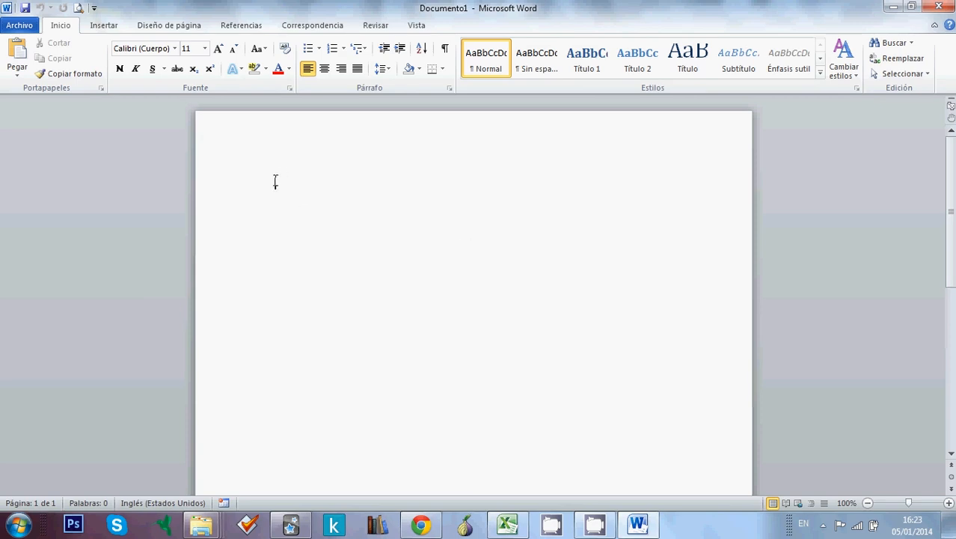
Paste the copied glossary into the document as plain text (Keep Text Only)
right_click(275, 182)
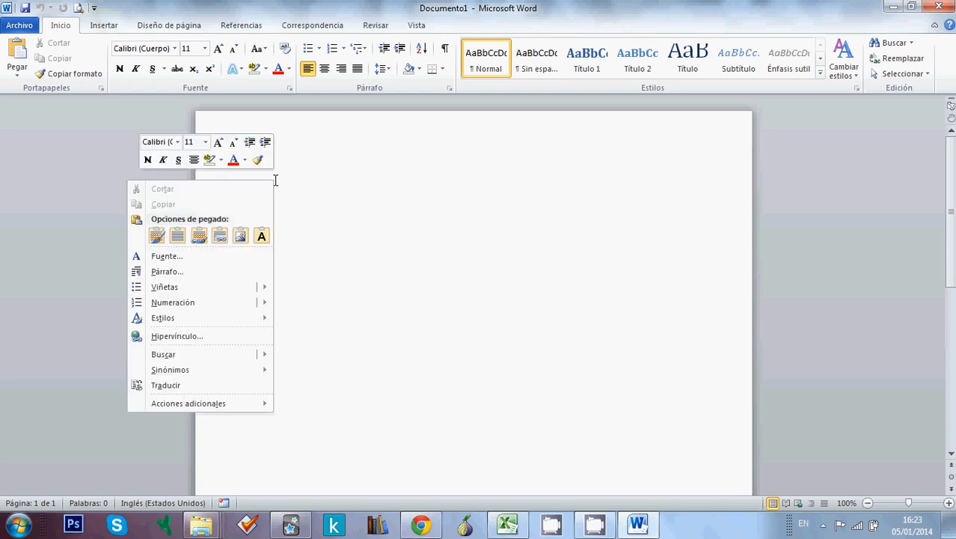
mouse_move(157, 235)
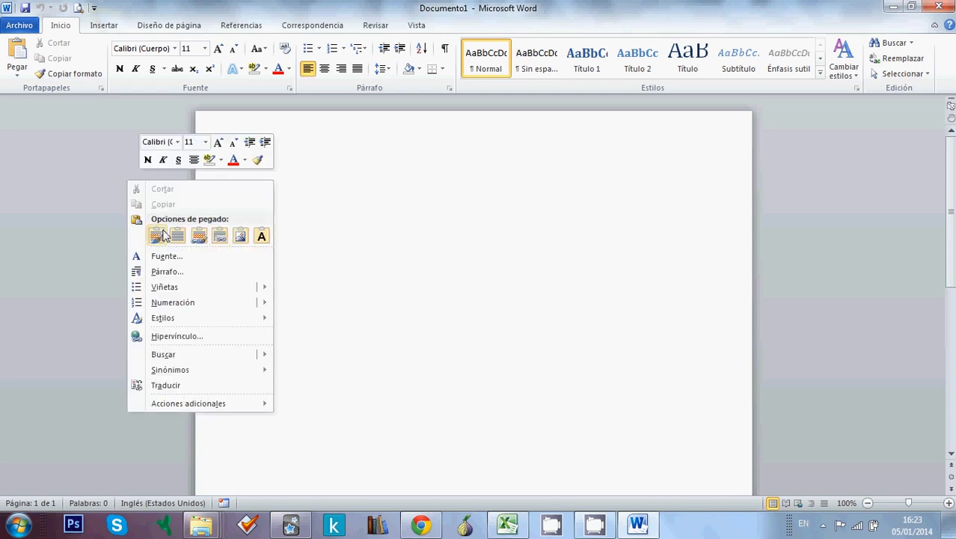
mouse_move(260, 235)
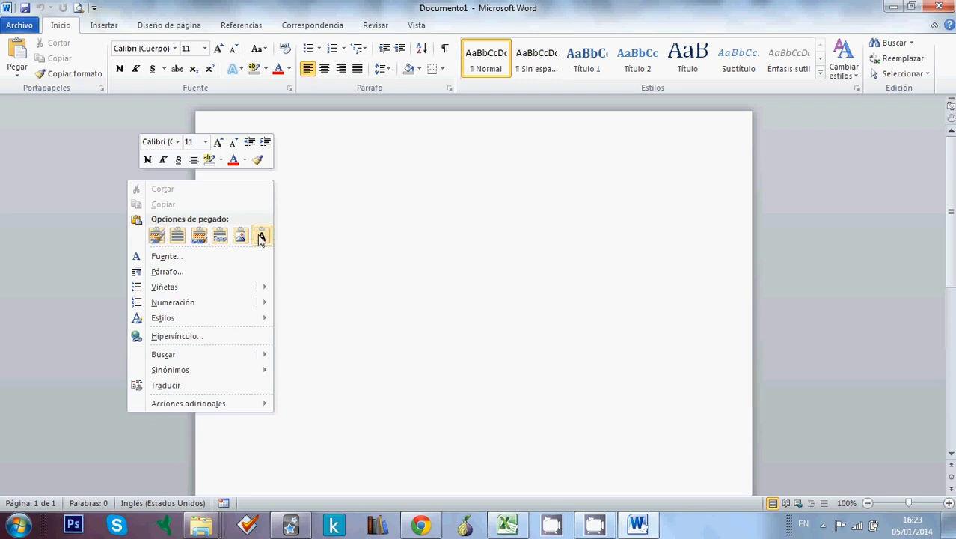
click(260, 235)
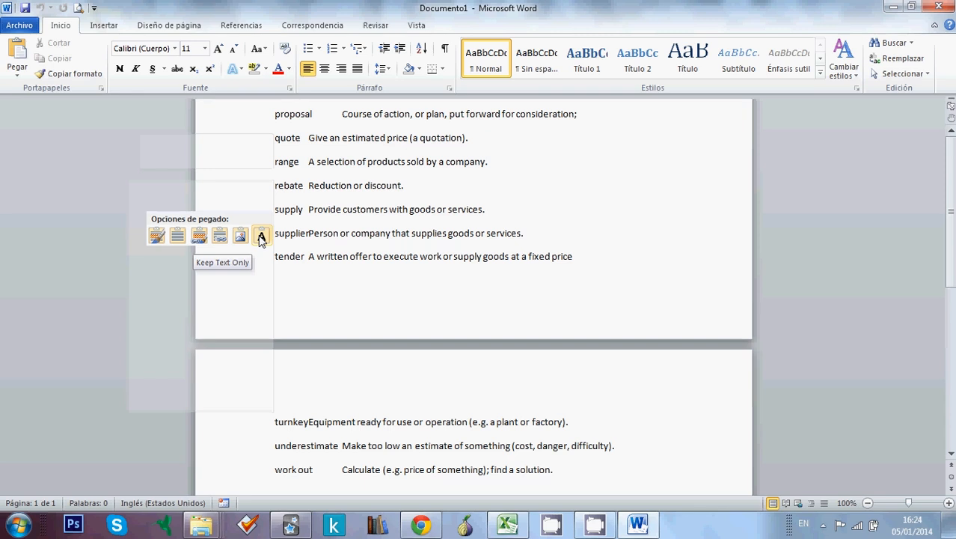
click(262, 234)
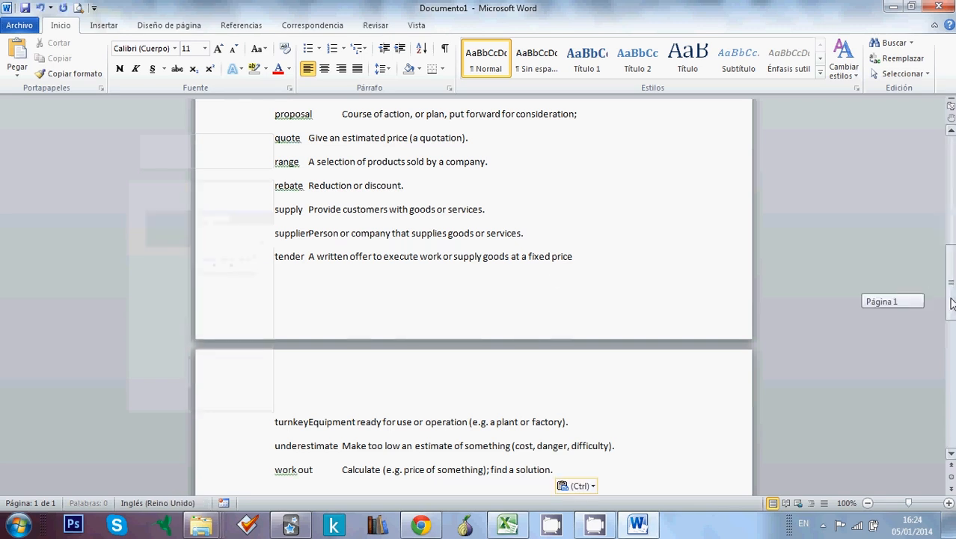
scroll(up, 3)
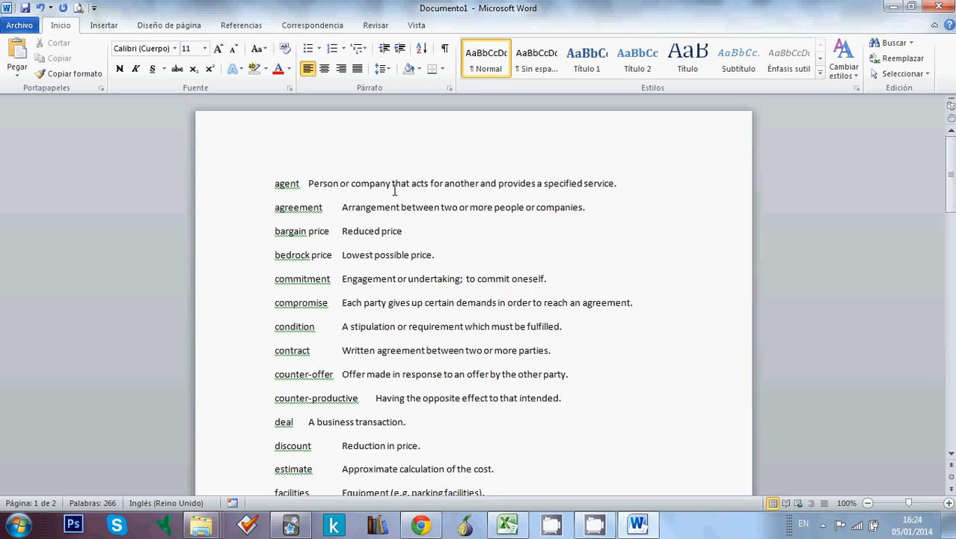
mouse_move(344, 235)
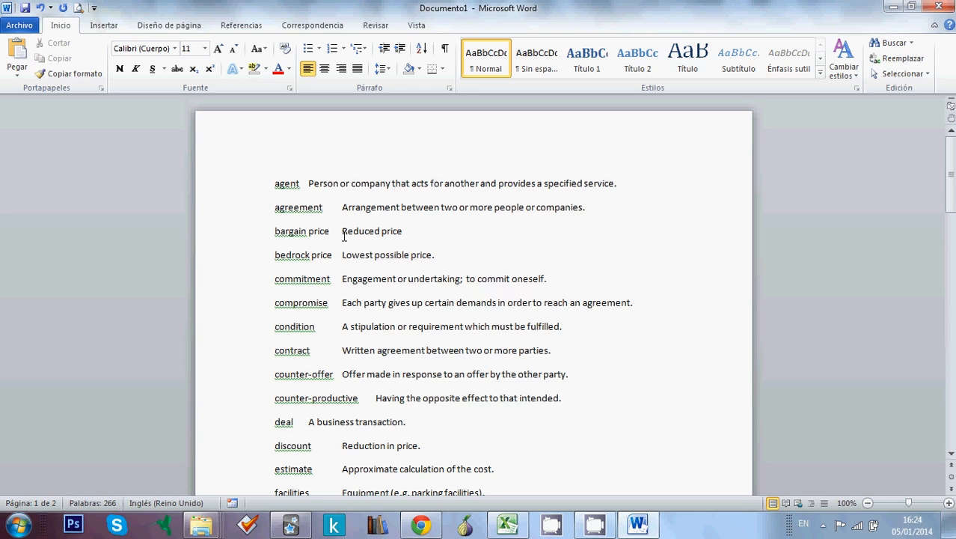
mouse_move(455, 199)
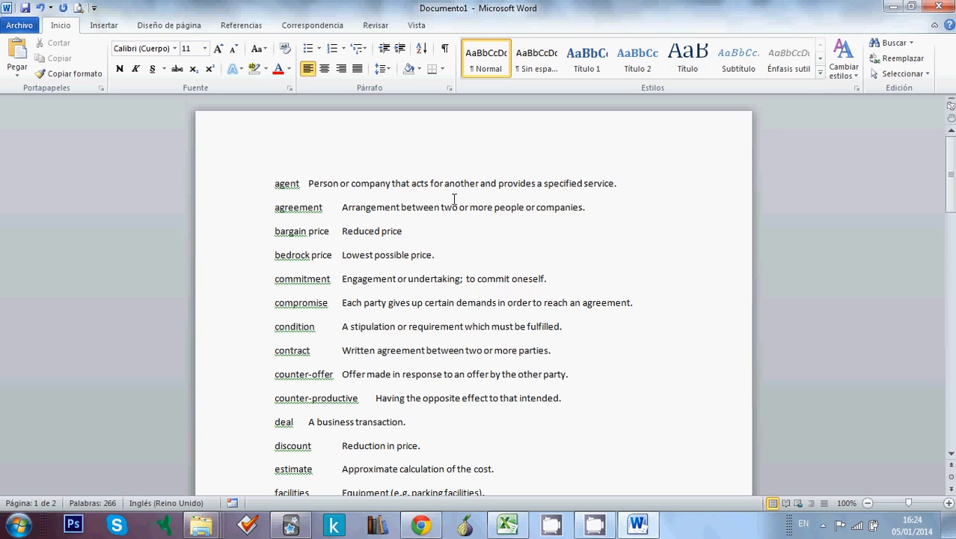
mouse_move(292, 93)
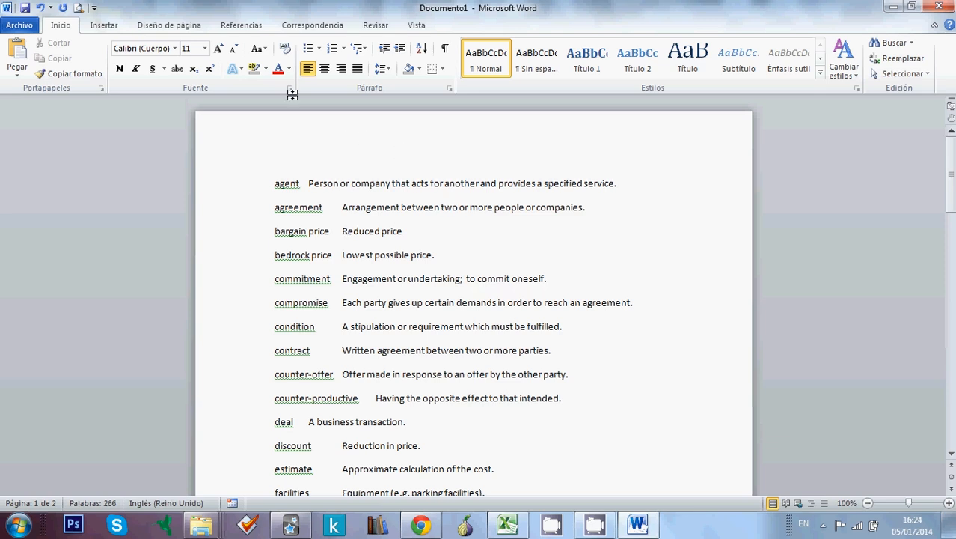
mouse_move(284, 48)
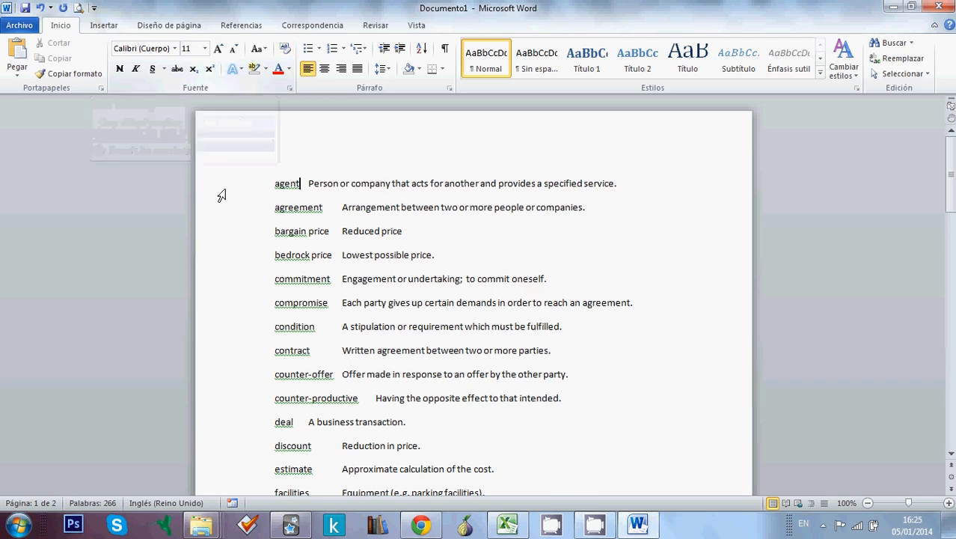
Start saving the document as 'Negotiation glossary' with Plain Text file type
click(19, 24)
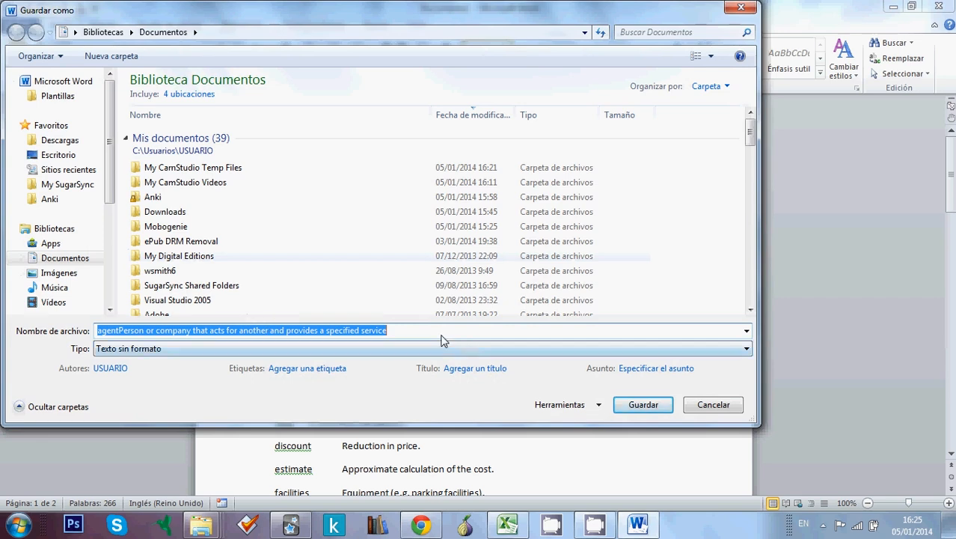
text(Negot)
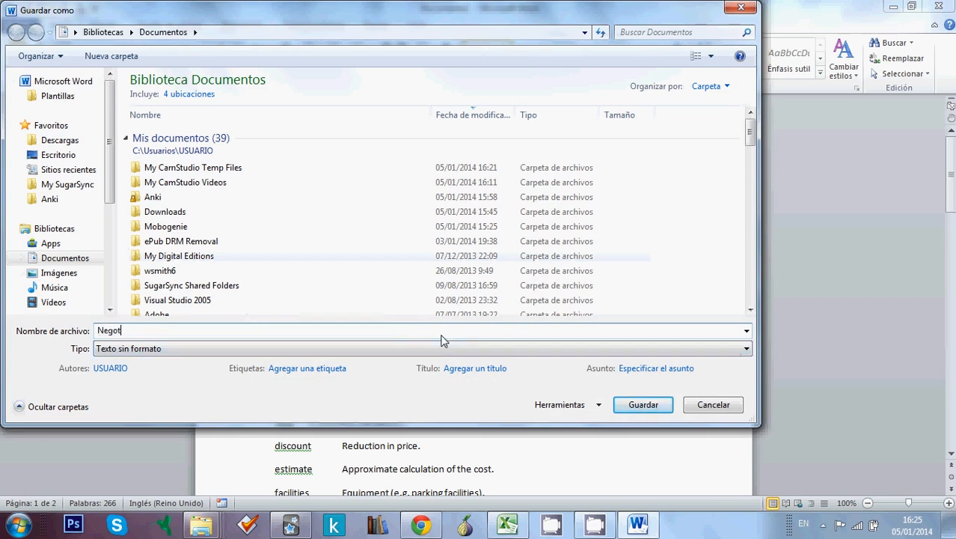
text(ia)
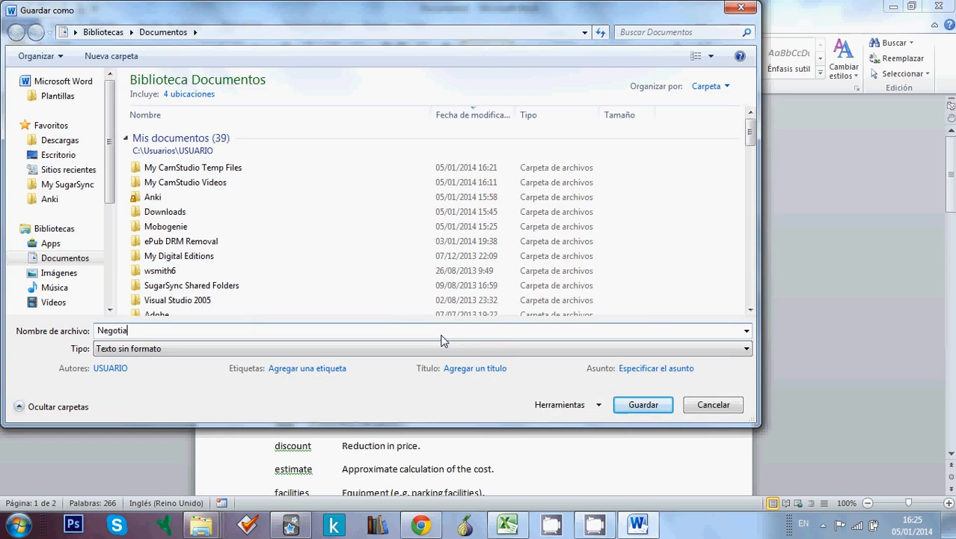
text(tion)
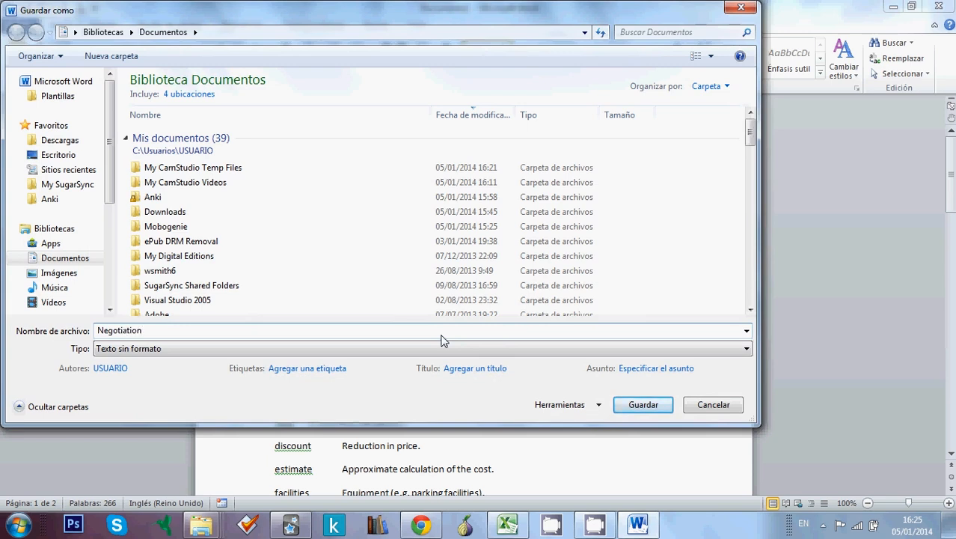
text(glossary)
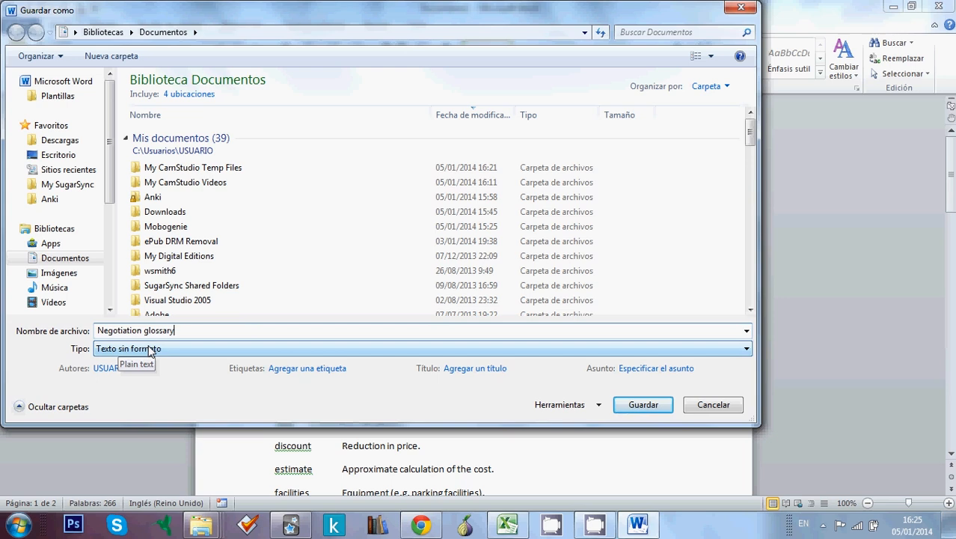
mouse_move(173, 353)
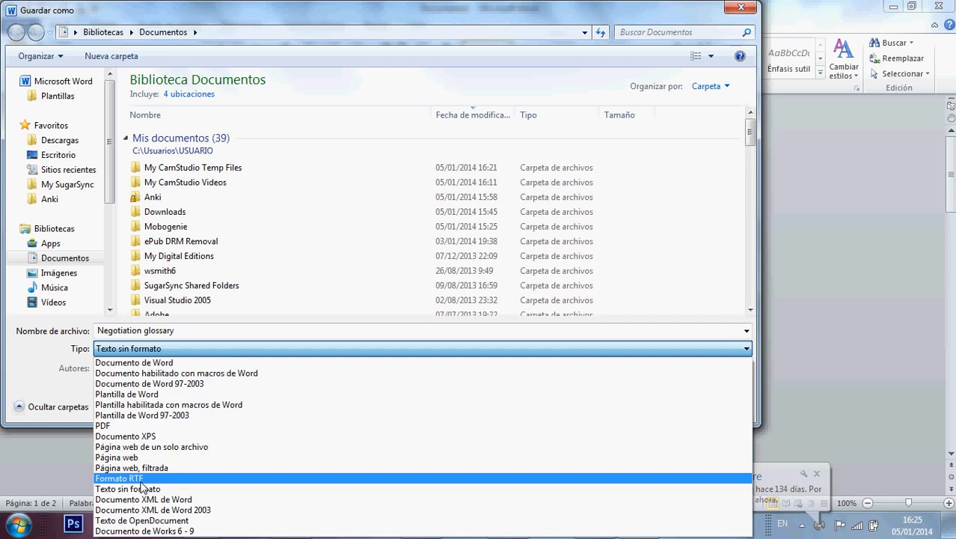
mouse_move(177, 372)
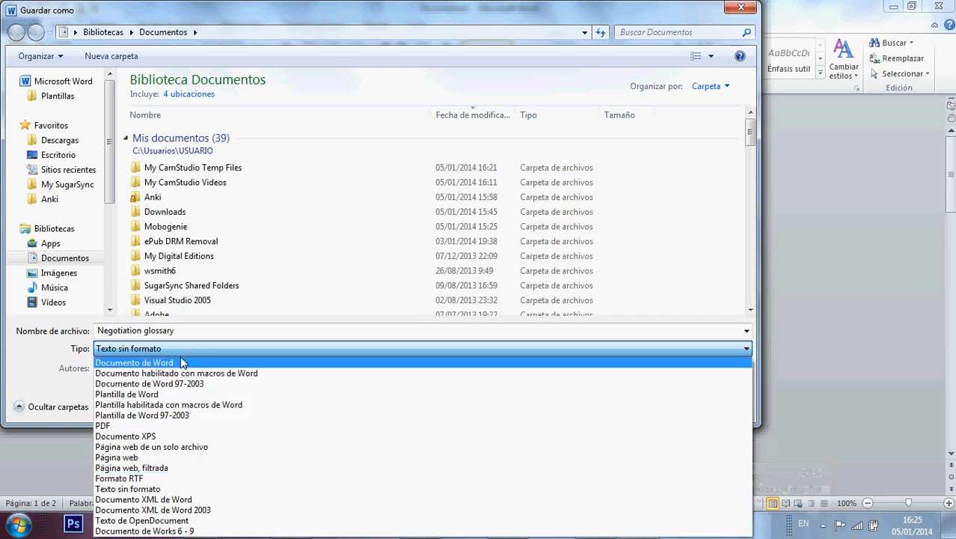
mouse_move(172, 367)
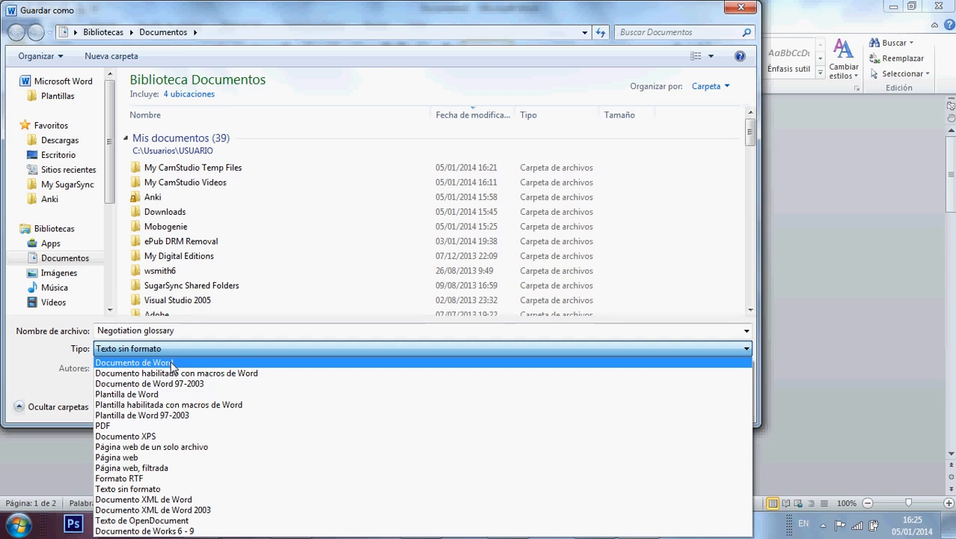
click(127, 347)
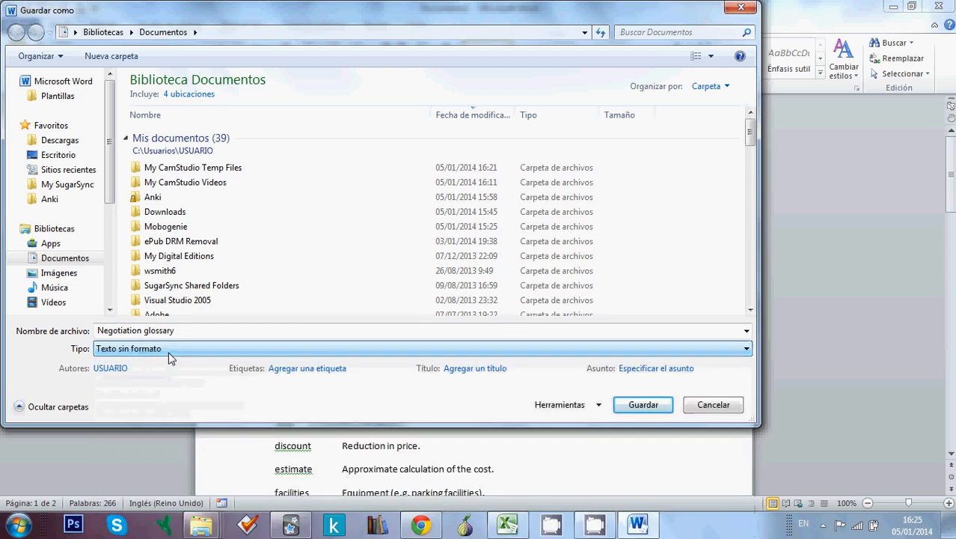
mouse_move(142, 351)
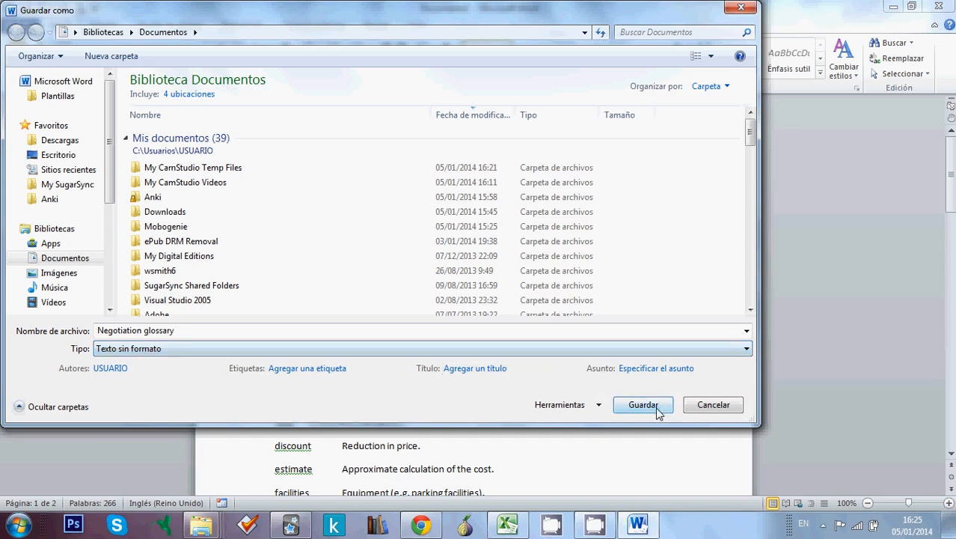
Save the glossary, bringing up the plain text File Conversion box
click(643, 404)
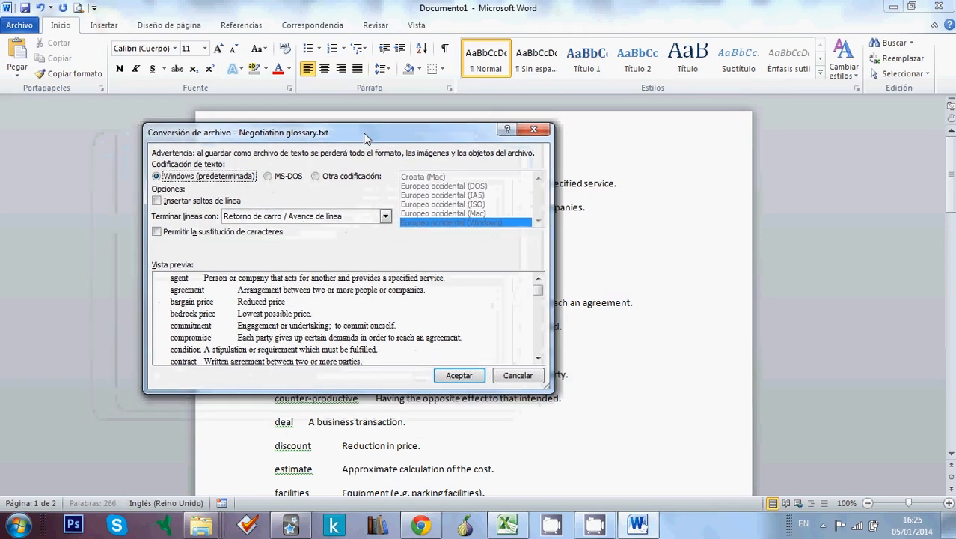
mouse_move(231, 153)
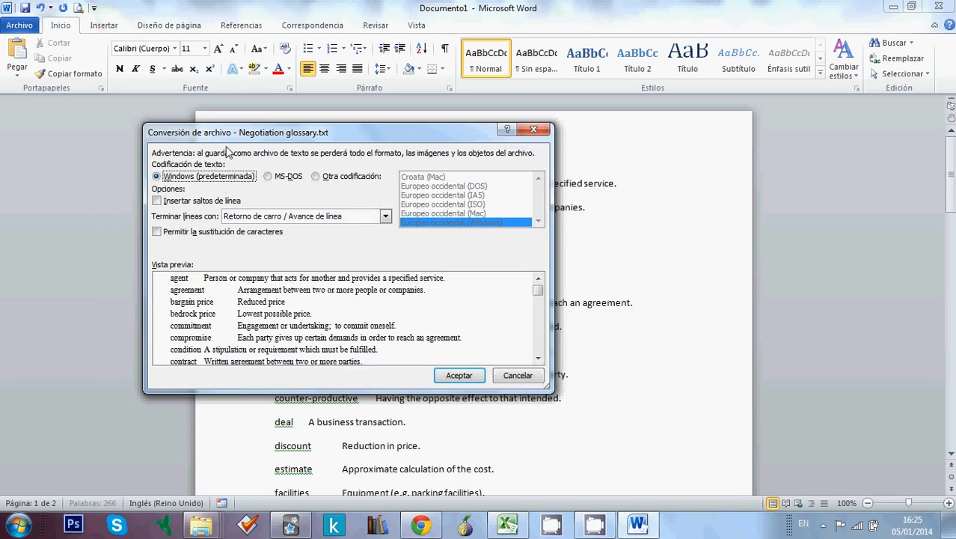
mouse_move(177, 181)
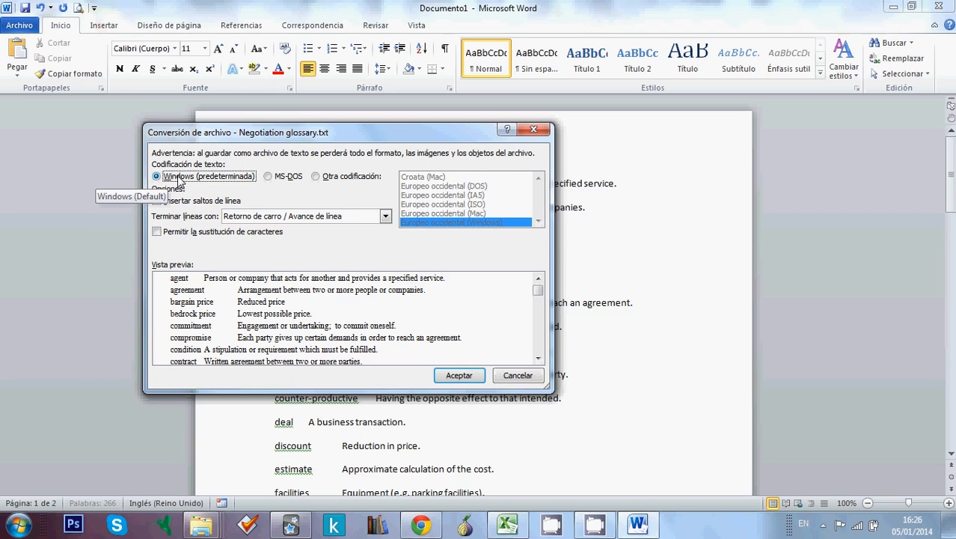
mouse_move(248, 198)
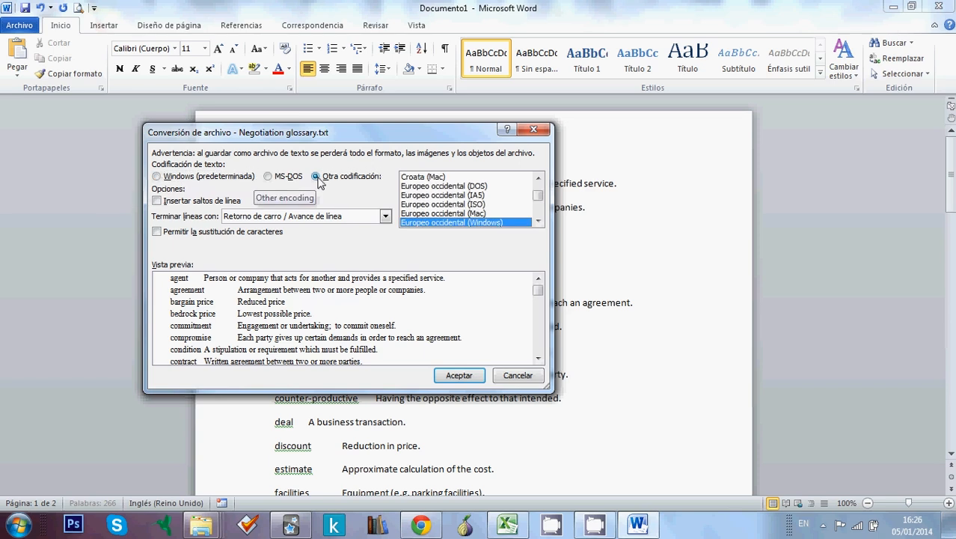
mouse_move(538, 209)
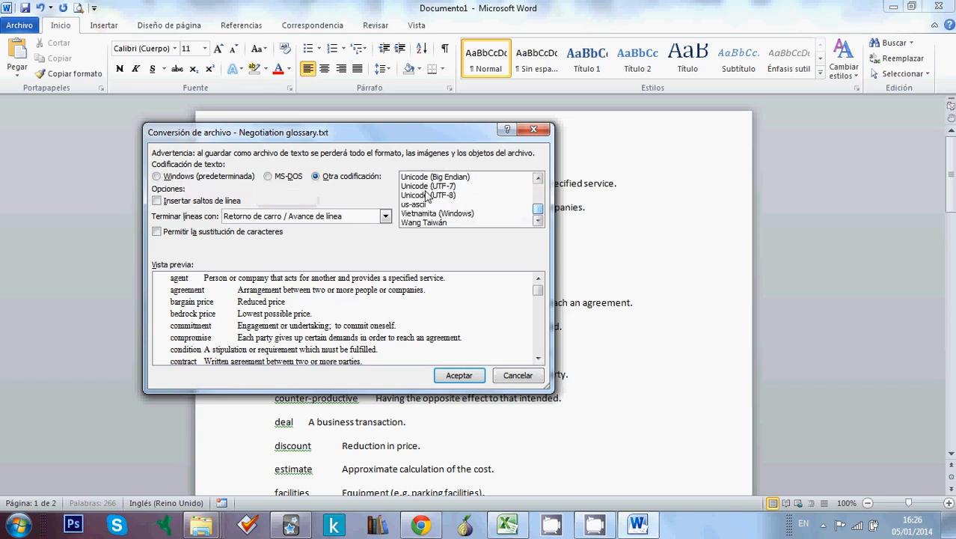
mouse_move(428, 195)
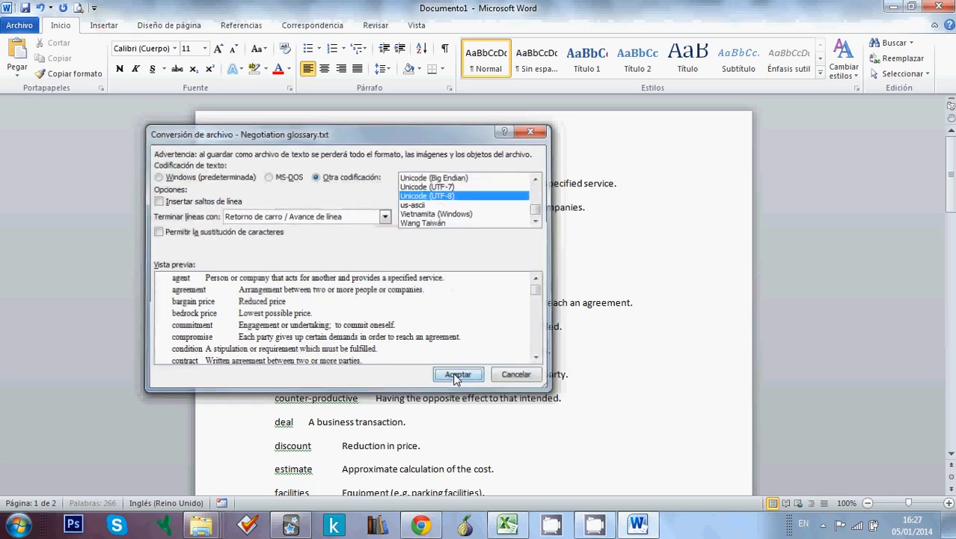
Finish the text conversion and browse to Computer > Documents
click(457, 374)
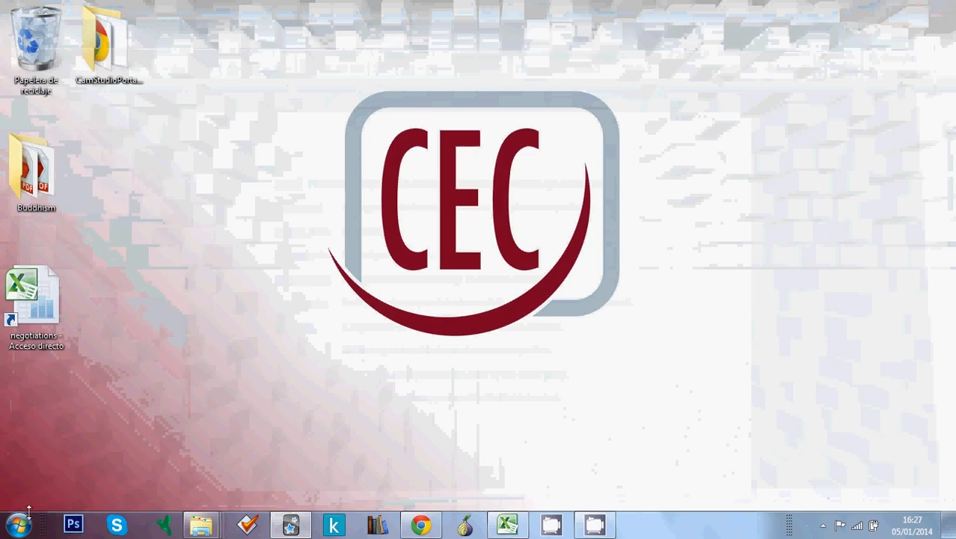
click(18, 524)
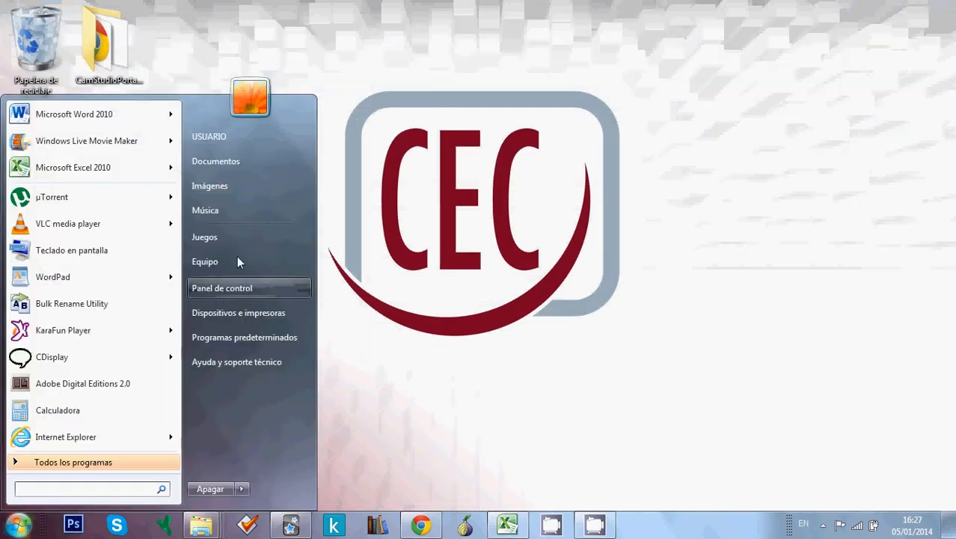
click(205, 260)
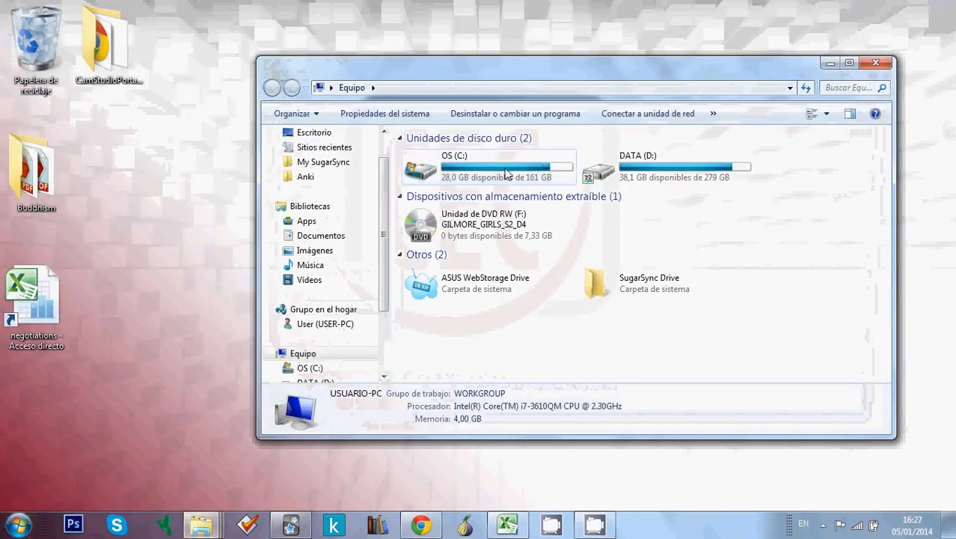
click(320, 235)
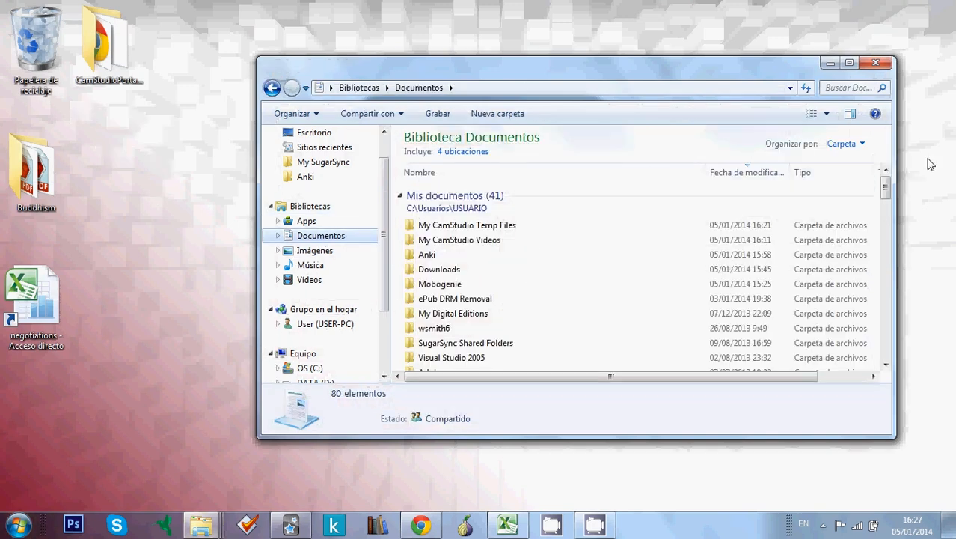
Drag Negotiation glossary.txt from Documents onto the desktop
scroll(down, 3)
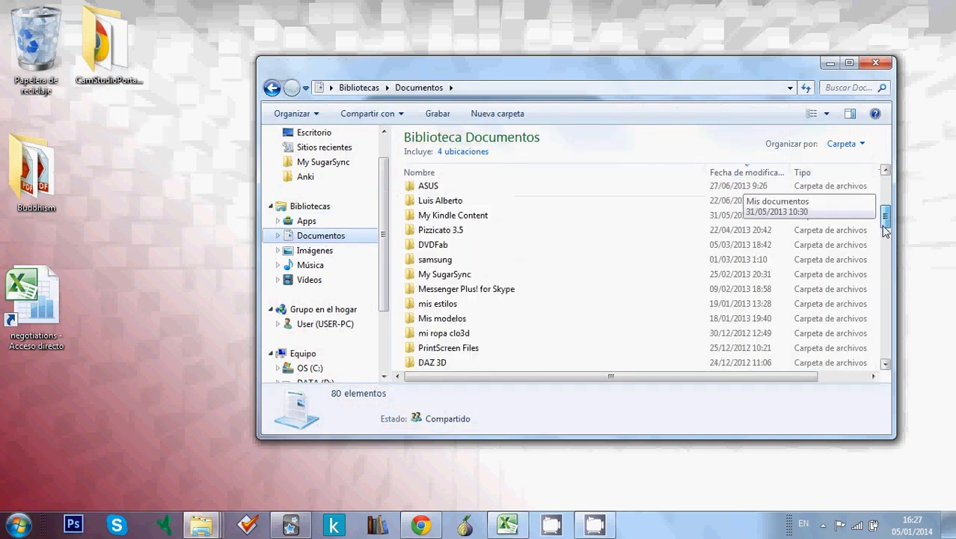
scroll(down, 3)
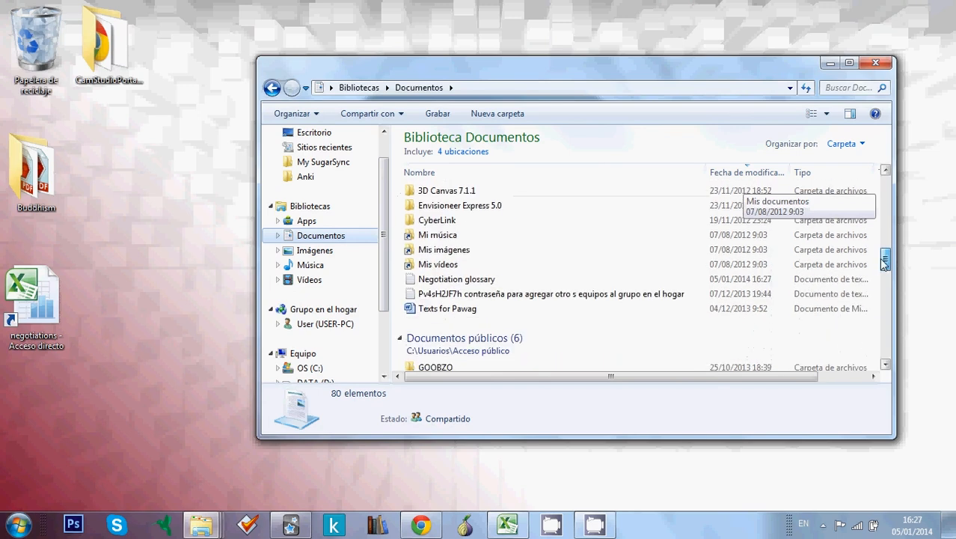
click(457, 279)
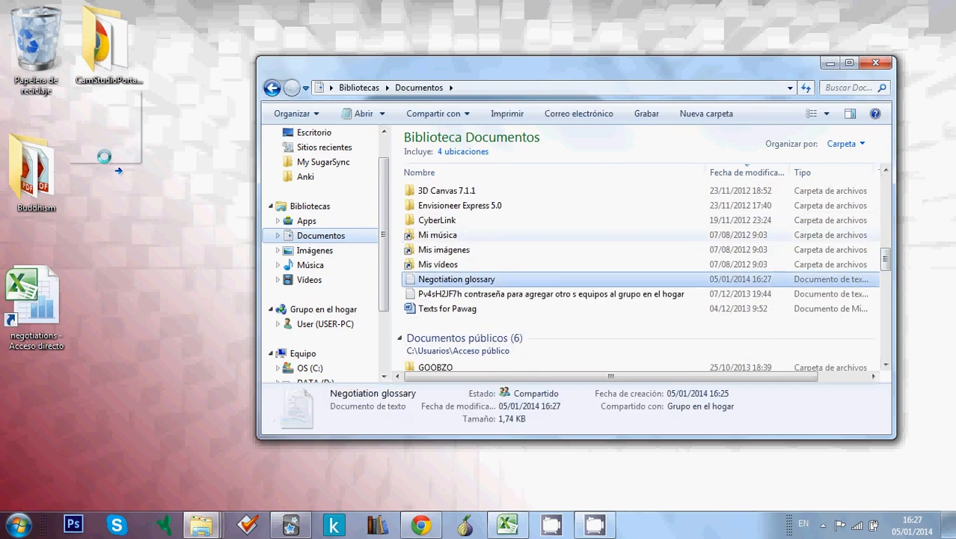
drag(455, 279, 109, 177)
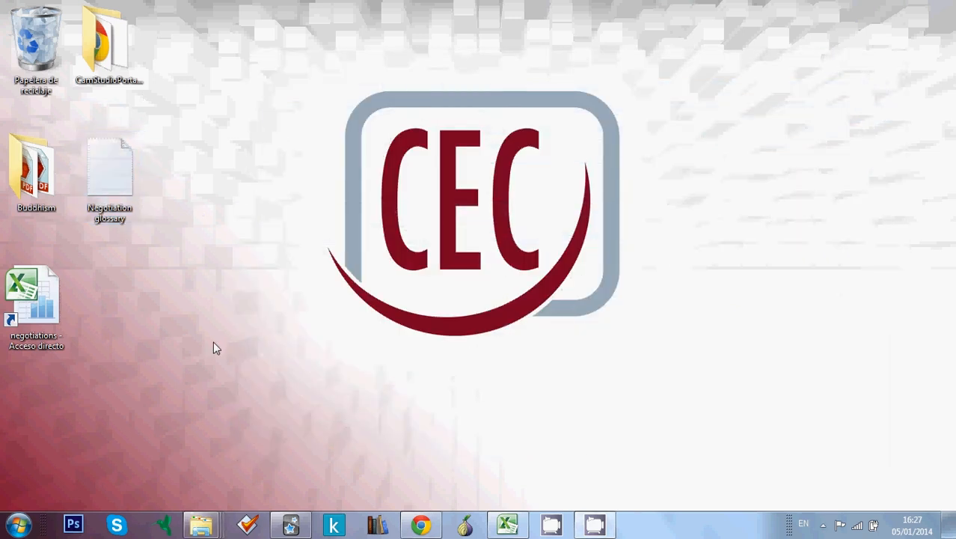
Switch to Anki and create a new deck named 'Negotiation glossary'
click(291, 523)
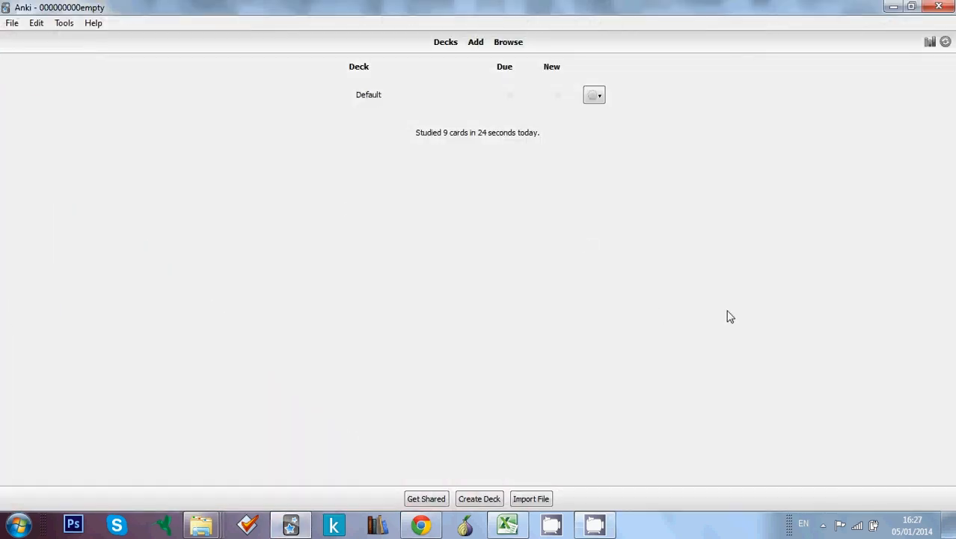
mouse_move(545, 377)
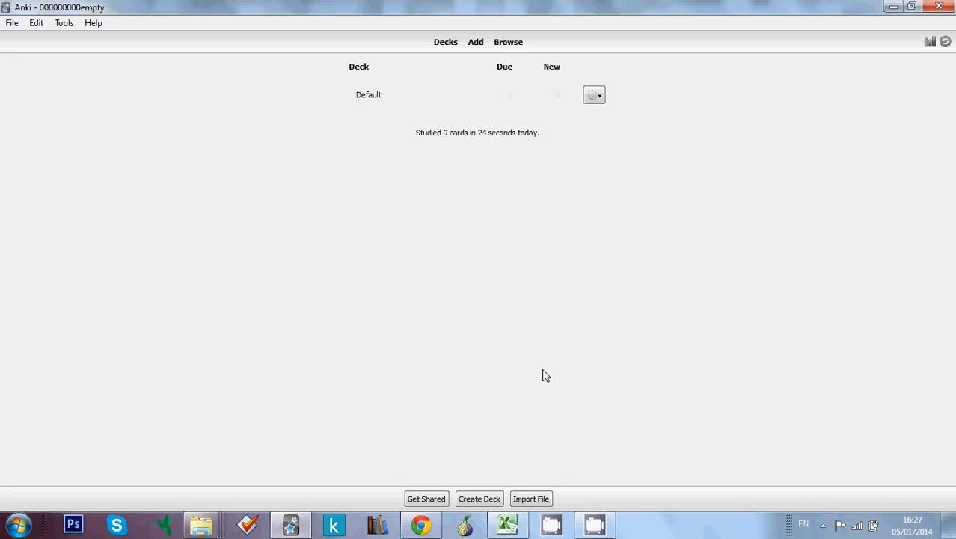
mouse_move(479, 498)
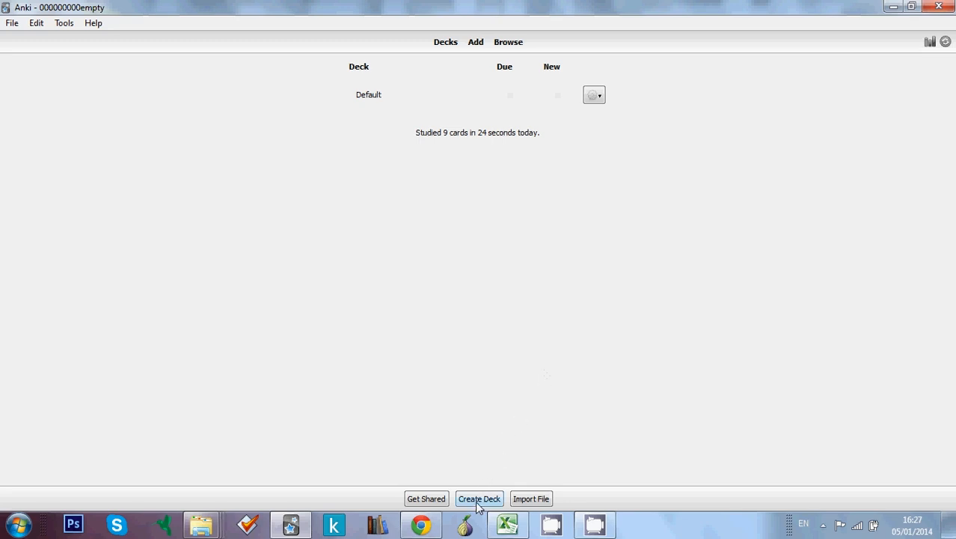
click(478, 498)
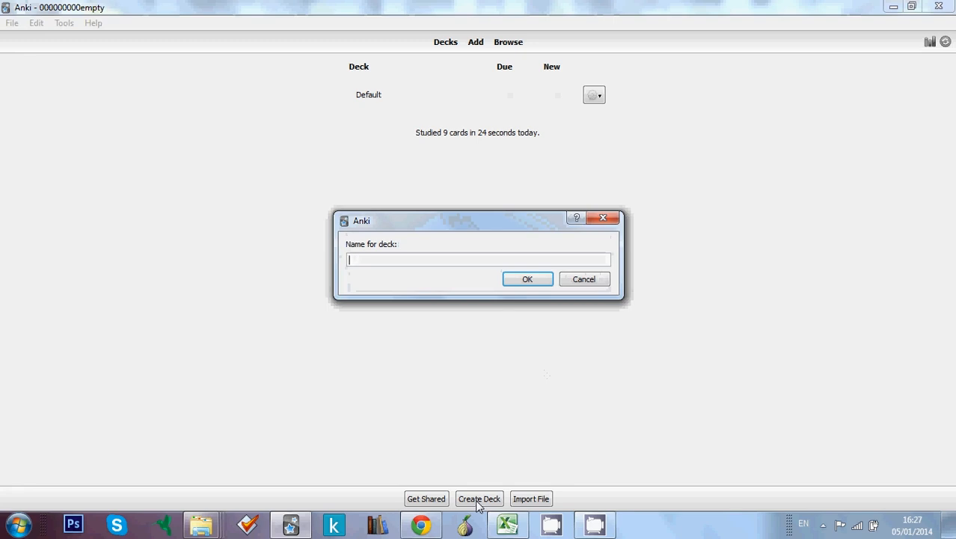
text(Negoti)
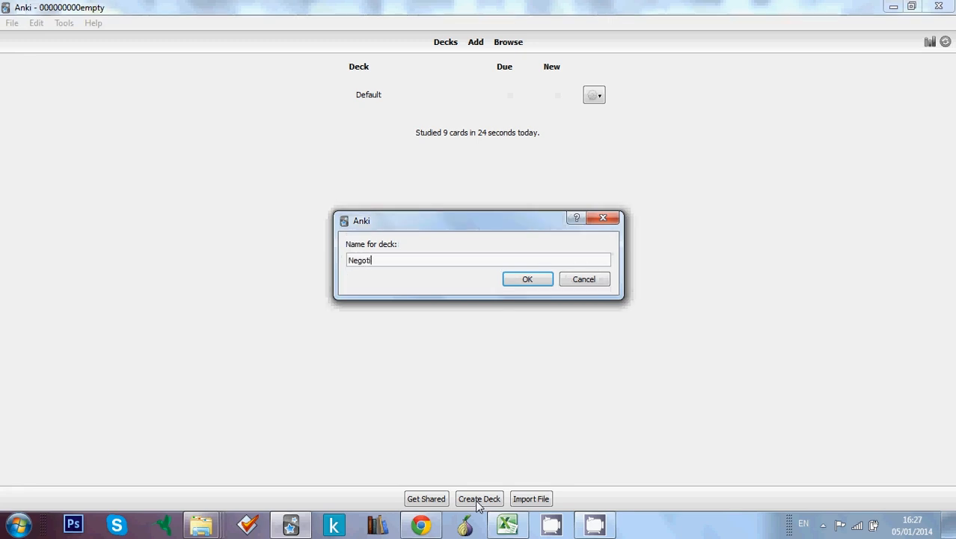
text(ation)
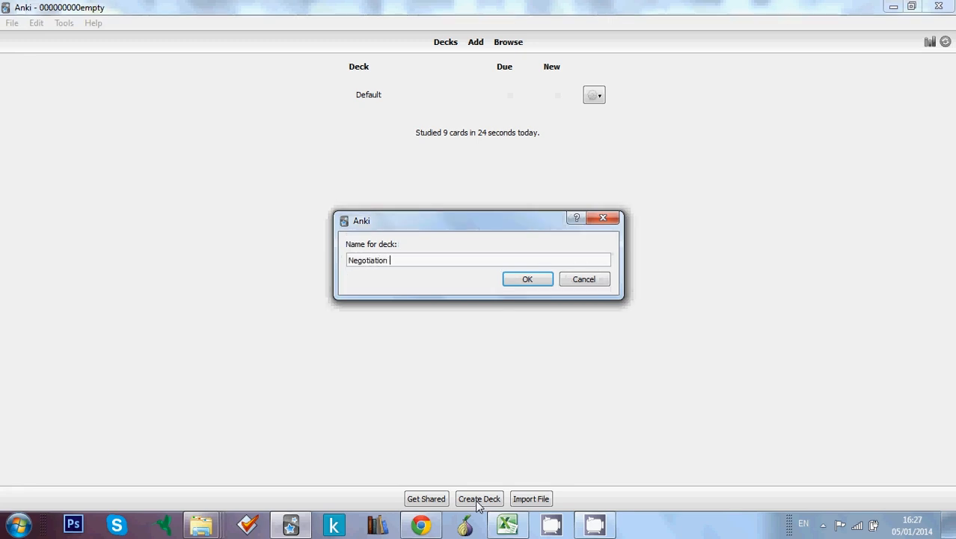
text(glossary)
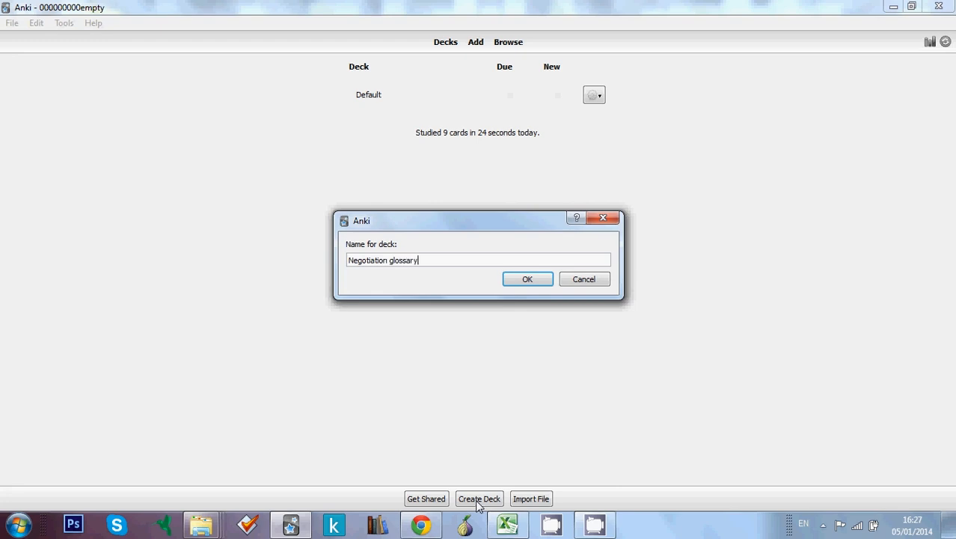
click(526, 278)
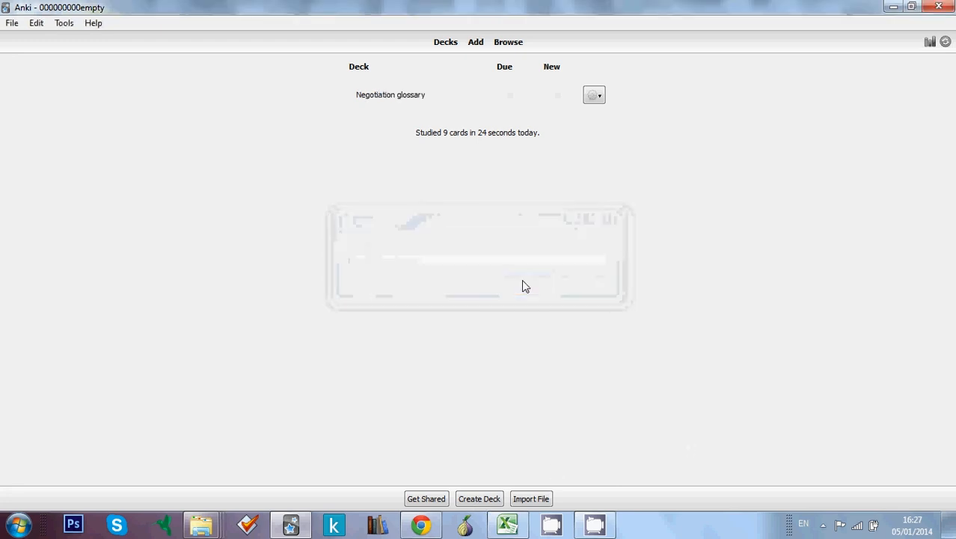
mouse_move(366, 138)
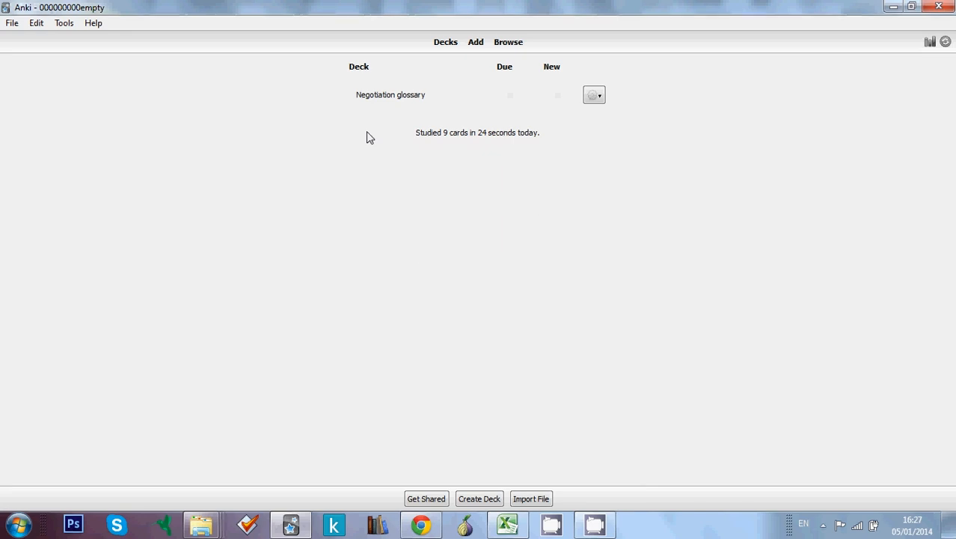
mouse_move(448, 126)
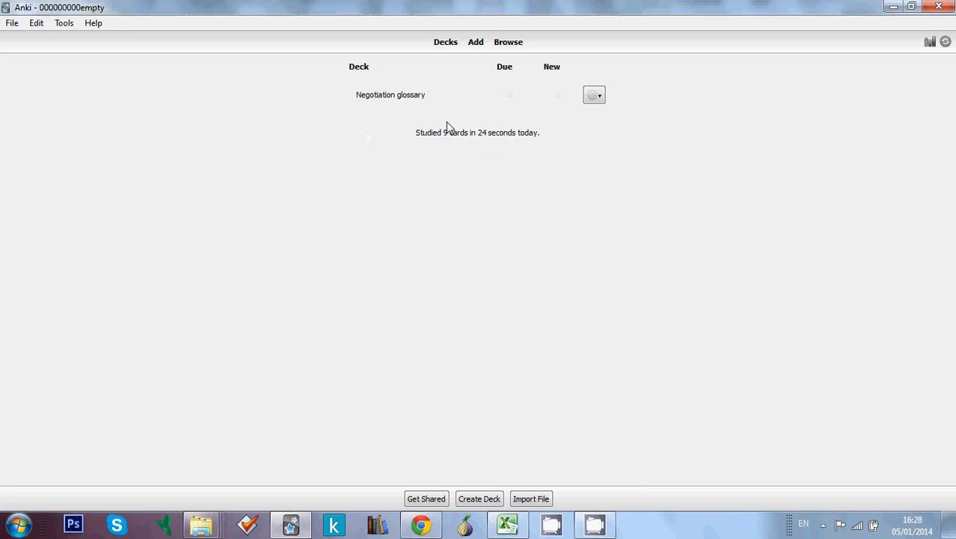
mouse_move(306, 215)
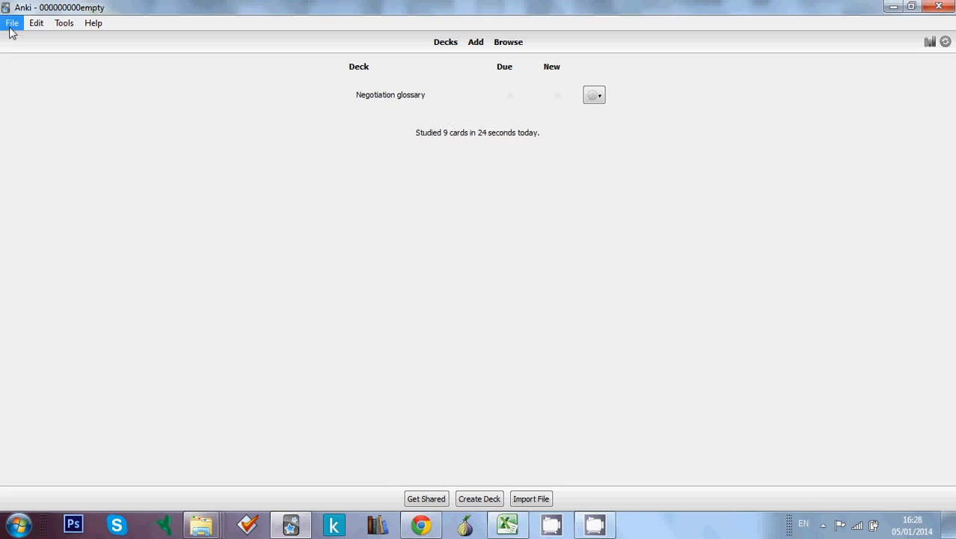
Import Negotiation glossary.txt from the Desktop via File > Import
click(12, 22)
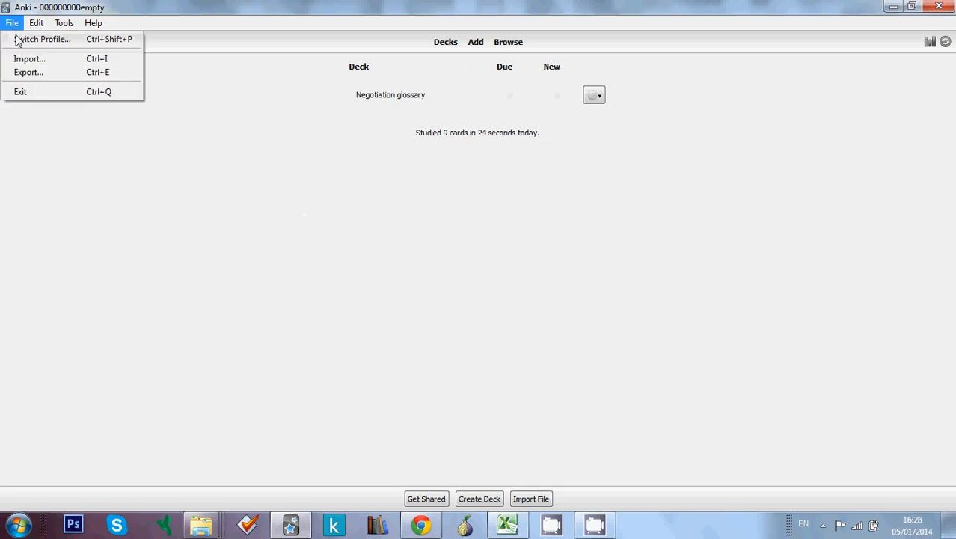
mouse_move(30, 58)
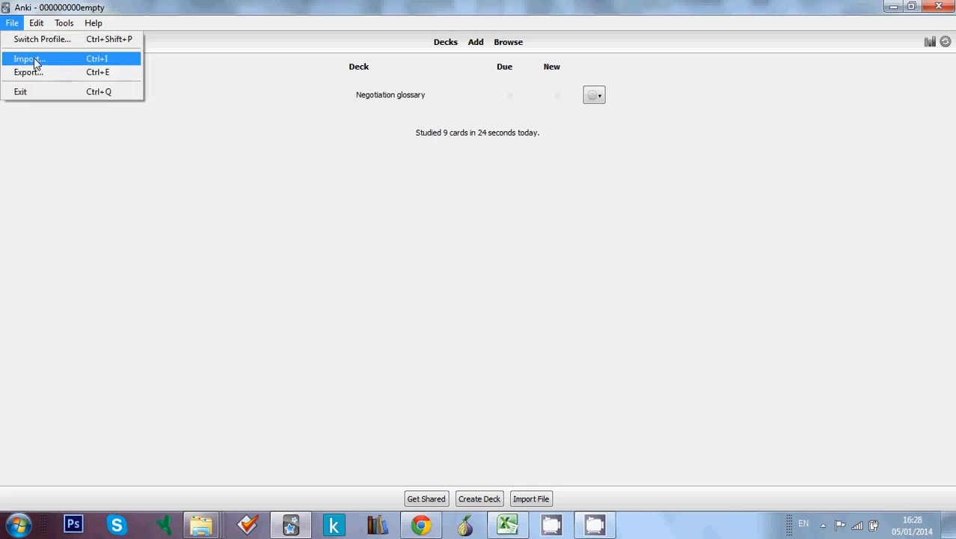
click(29, 58)
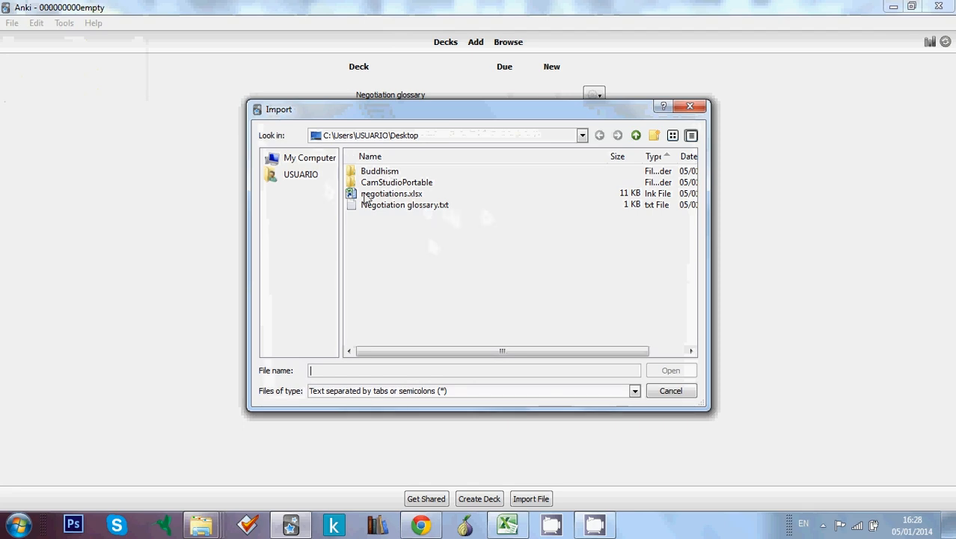
mouse_move(380, 209)
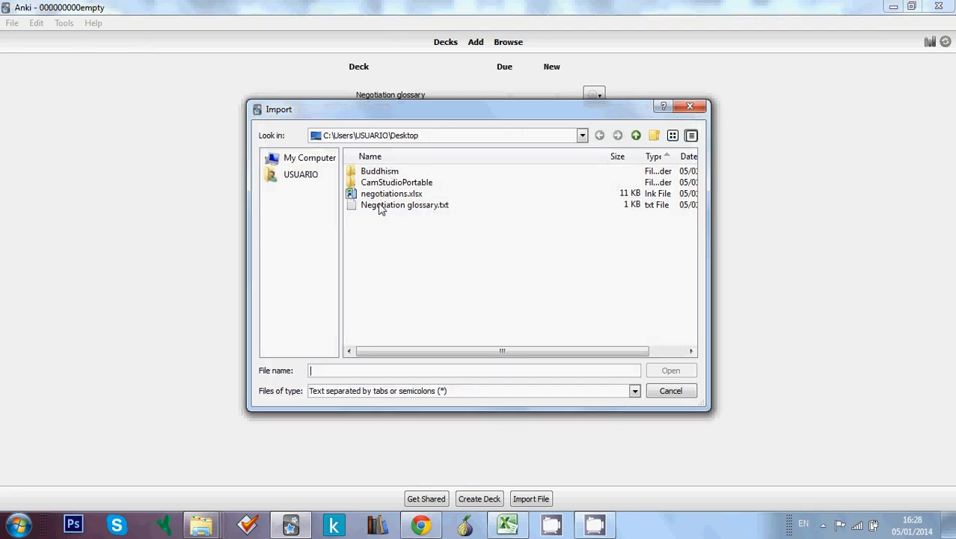
click(404, 203)
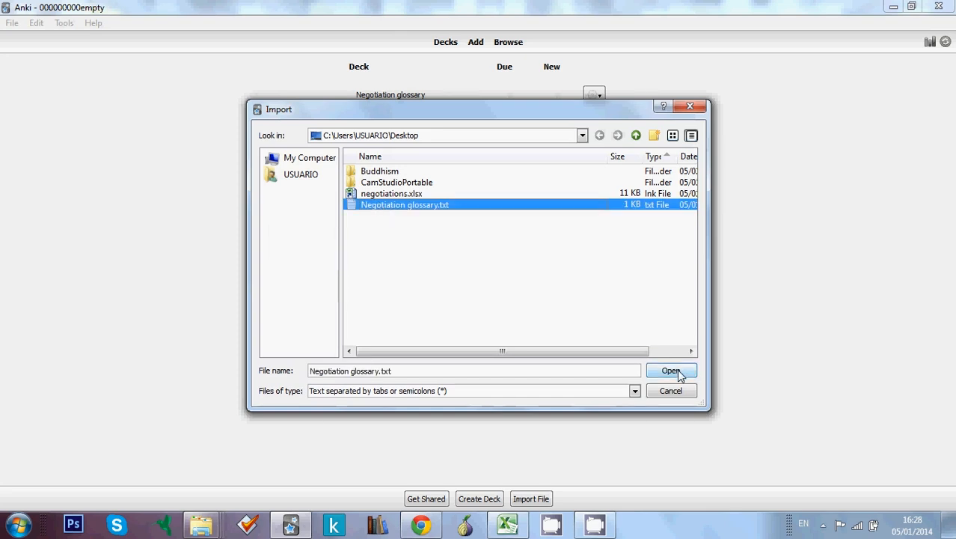
click(671, 371)
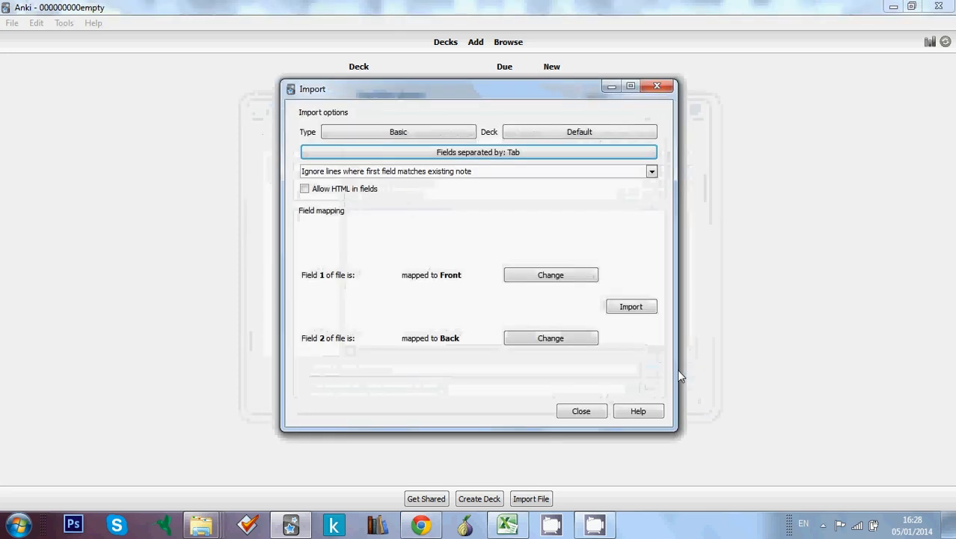
drag(478, 89, 595, 119)
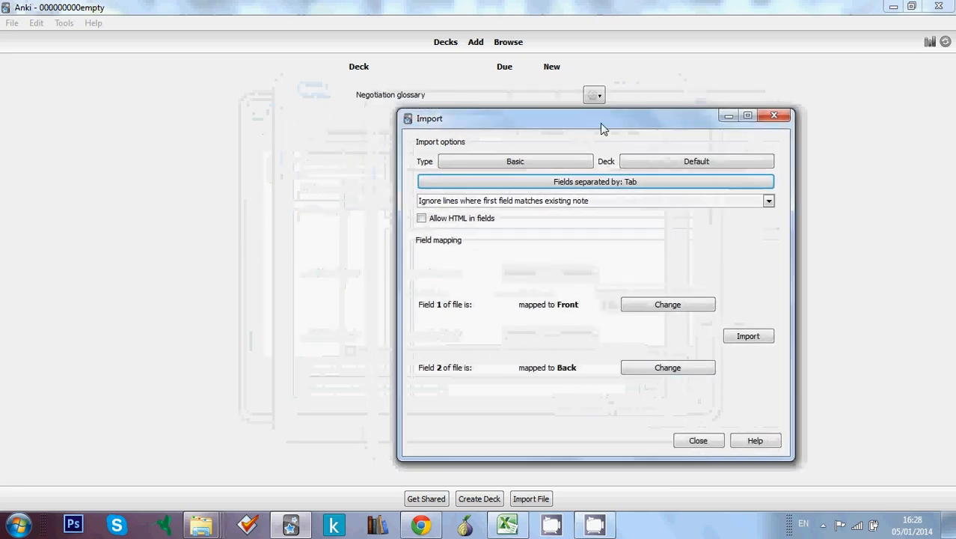
drag(605, 126, 410, 133)
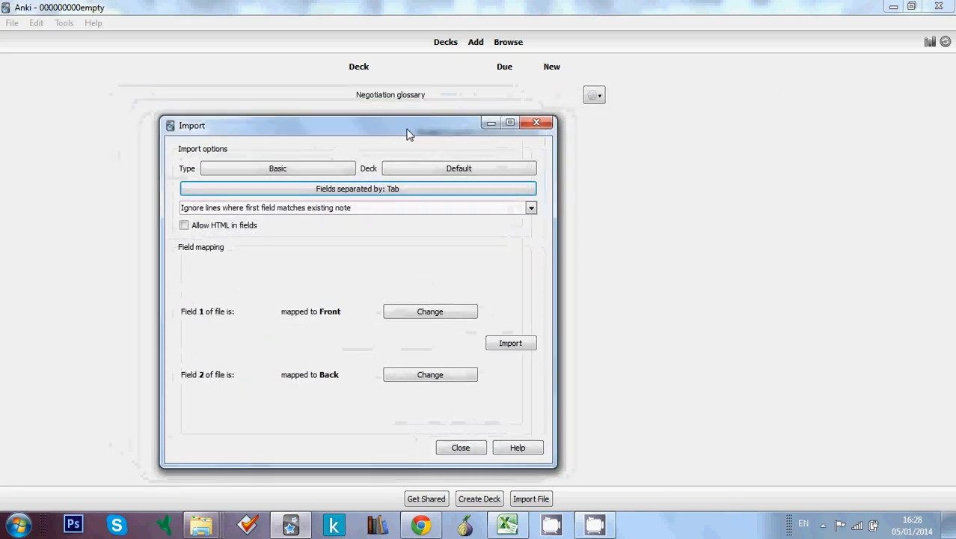
mouse_move(366, 323)
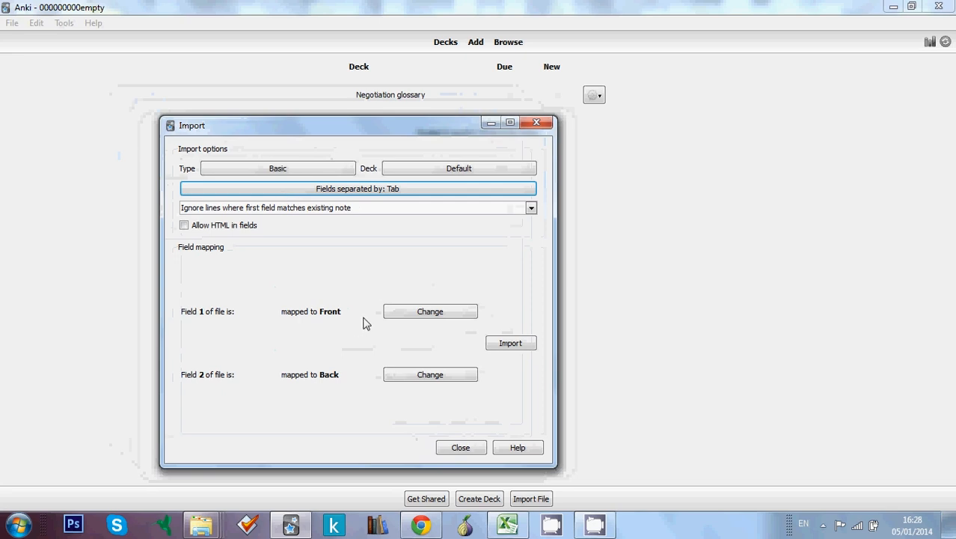
mouse_move(337, 251)
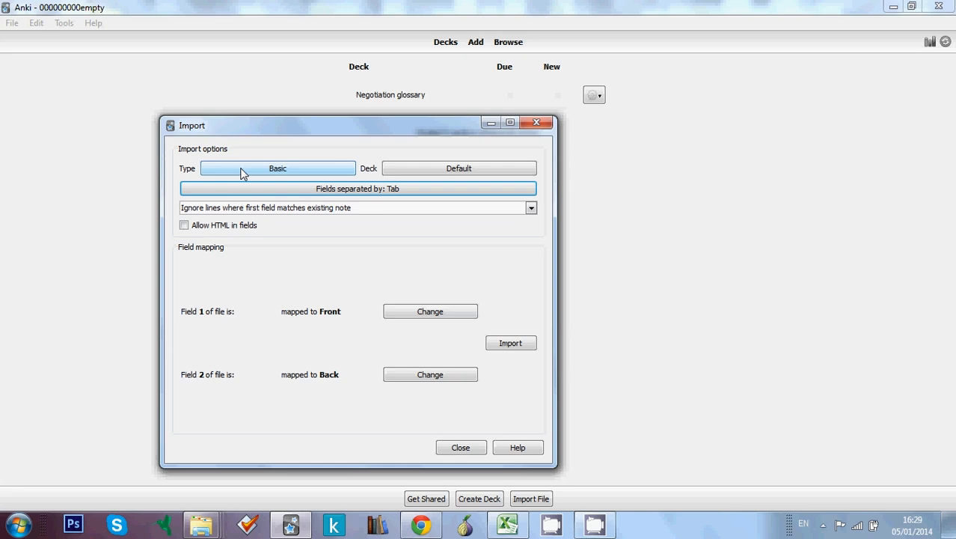
mouse_move(281, 170)
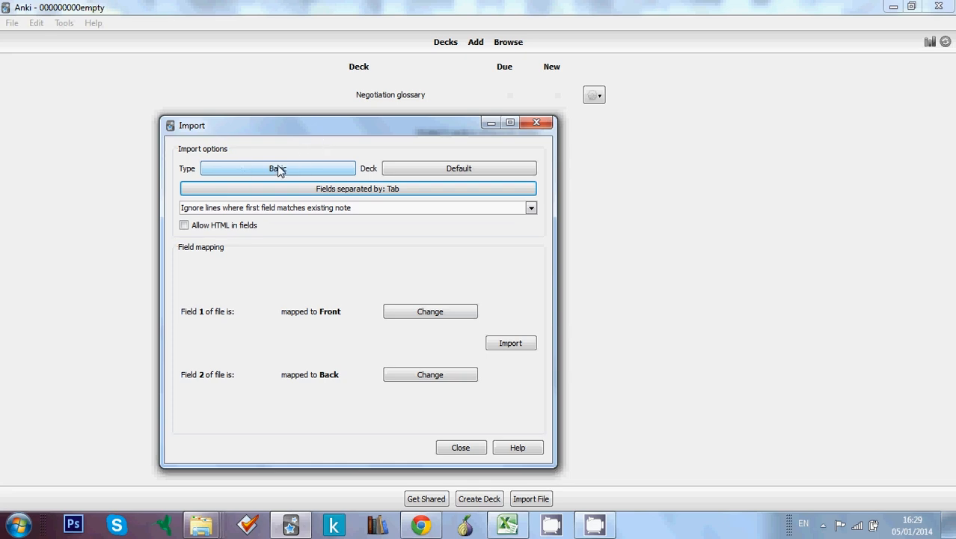
mouse_move(359, 158)
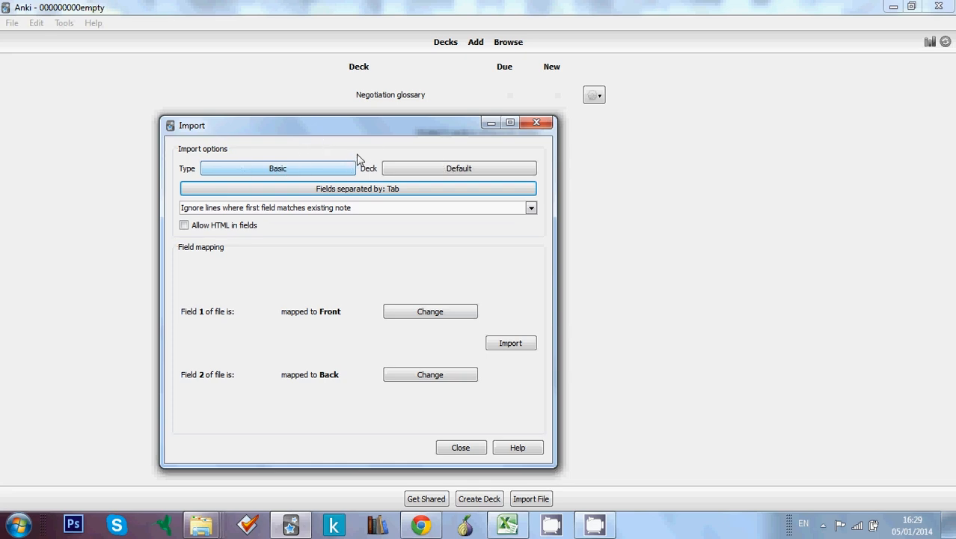
Set the import's target deck to Negotiation glossary instead of Default
click(458, 167)
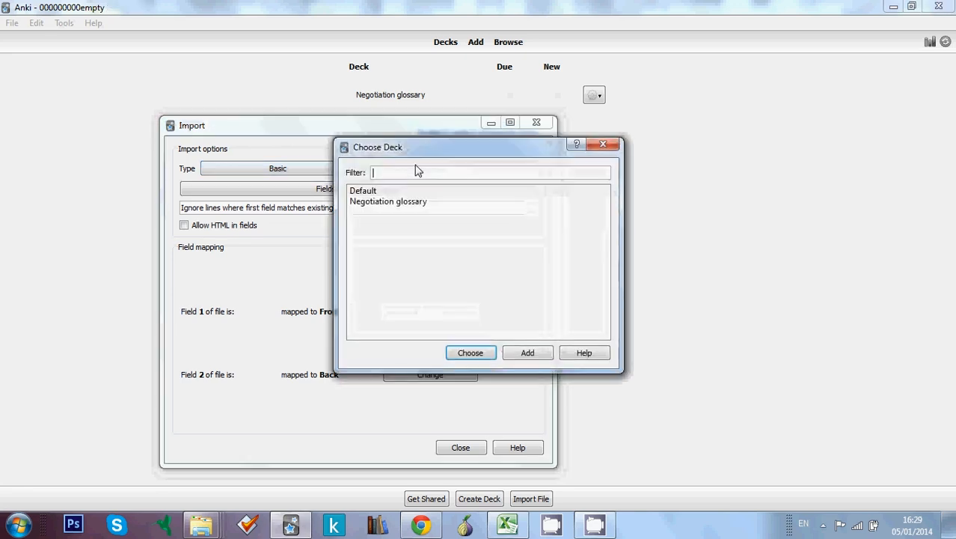
click(389, 200)
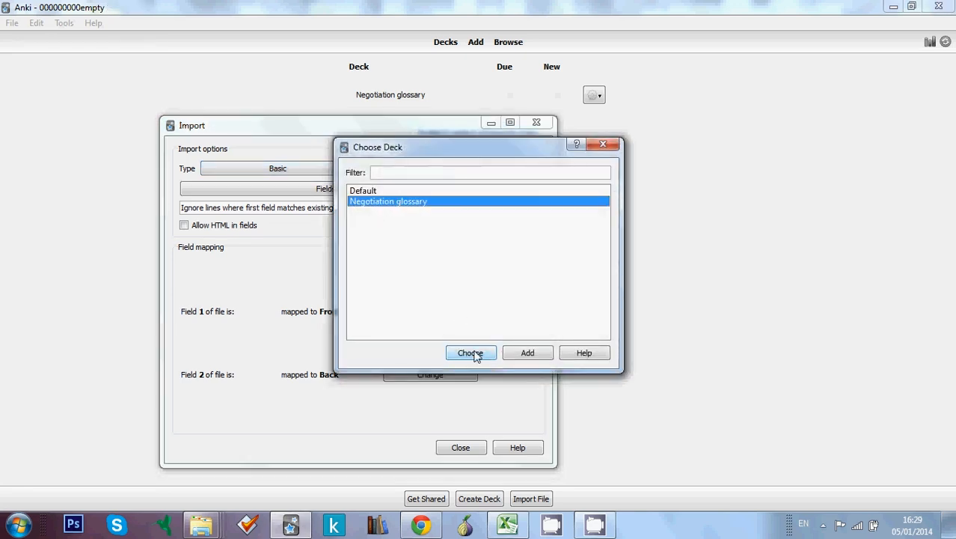
click(469, 353)
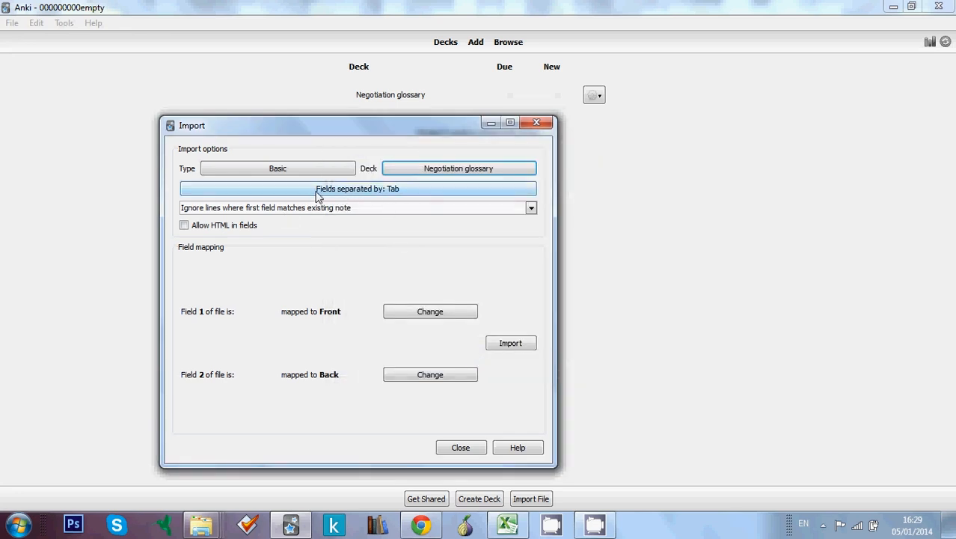
mouse_move(419, 215)
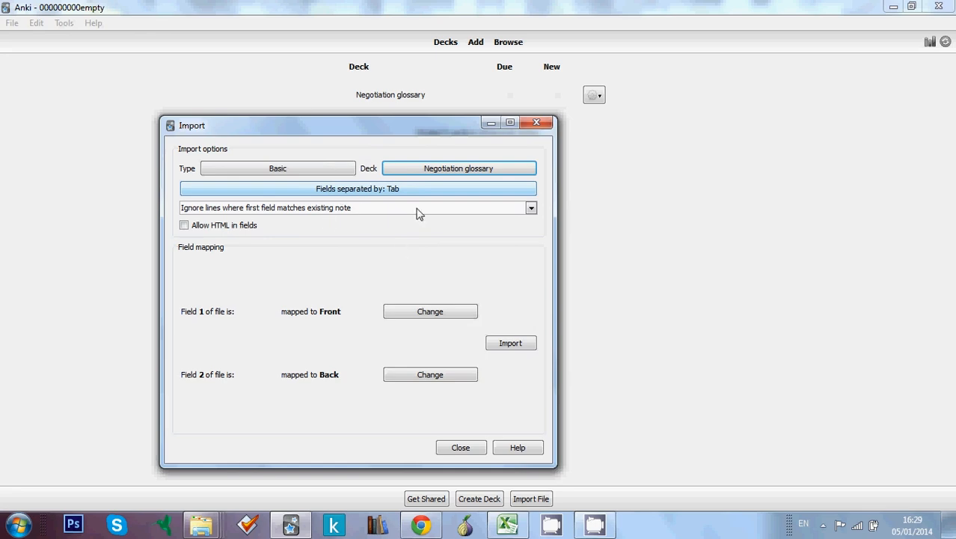
mouse_move(389, 259)
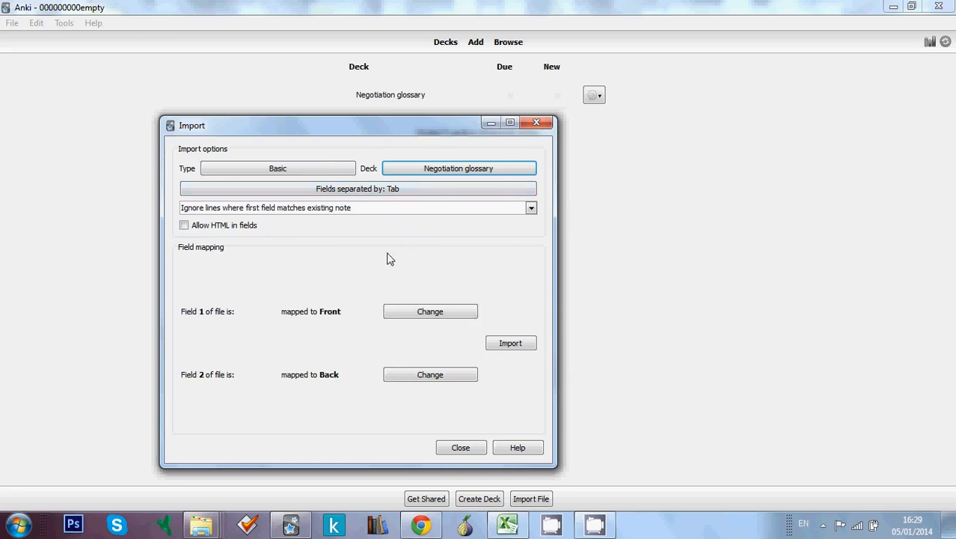
mouse_move(365, 218)
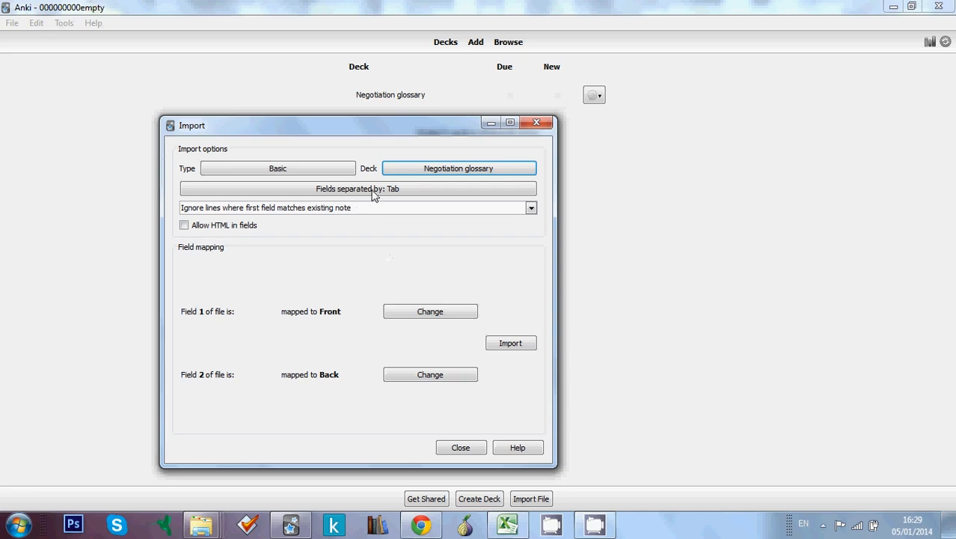
mouse_move(299, 212)
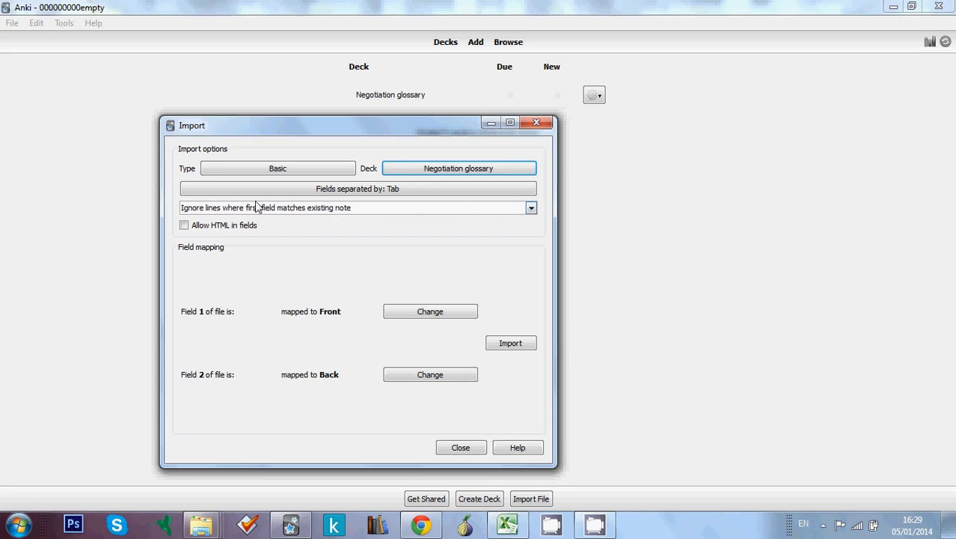
mouse_move(413, 215)
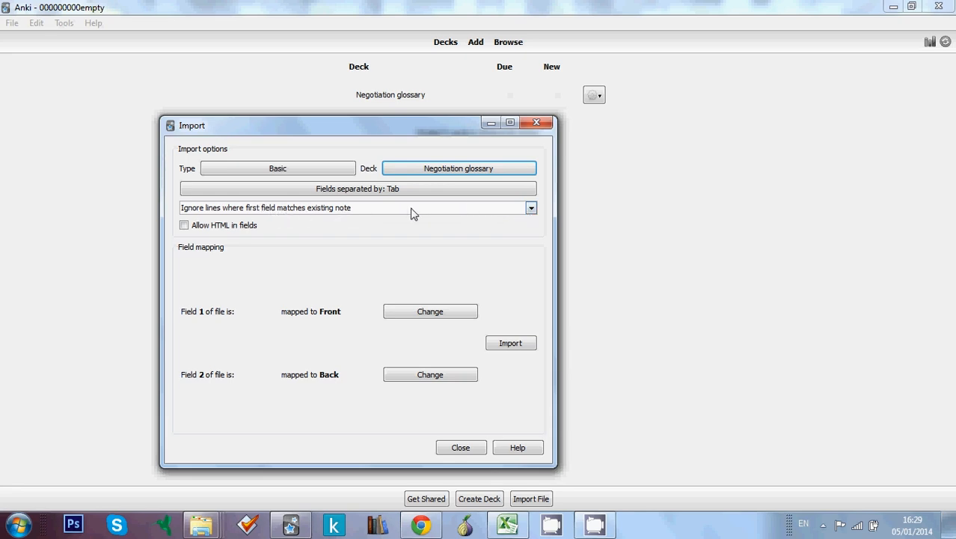
mouse_move(340, 280)
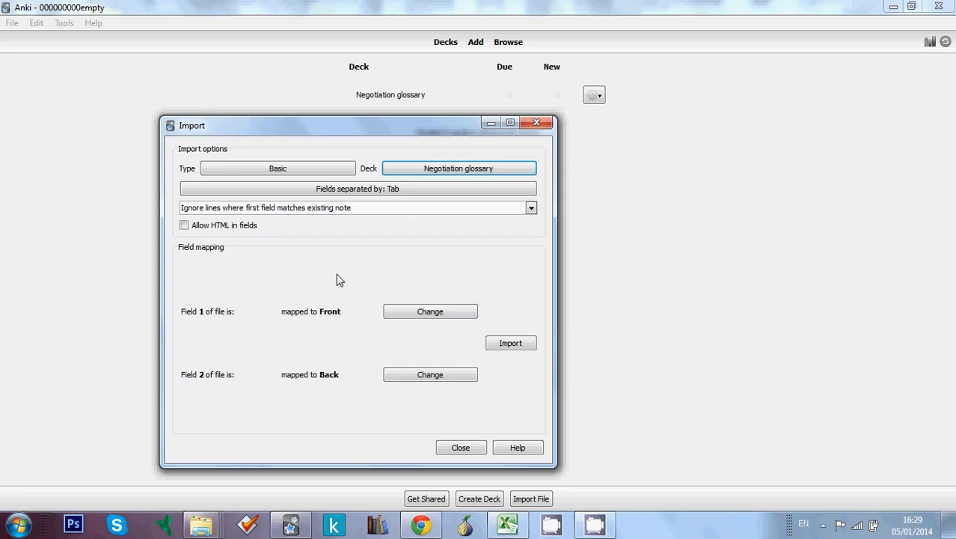
mouse_move(271, 332)
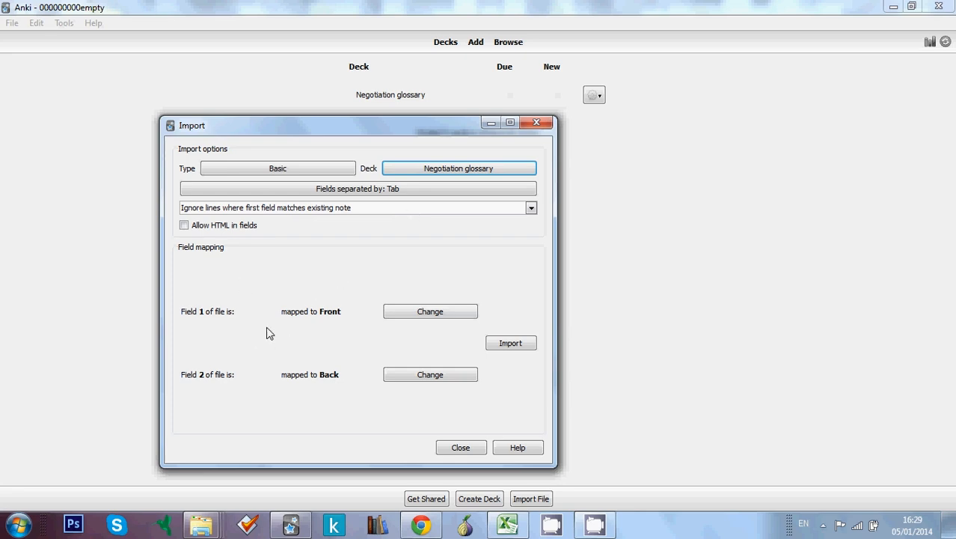
mouse_move(317, 323)
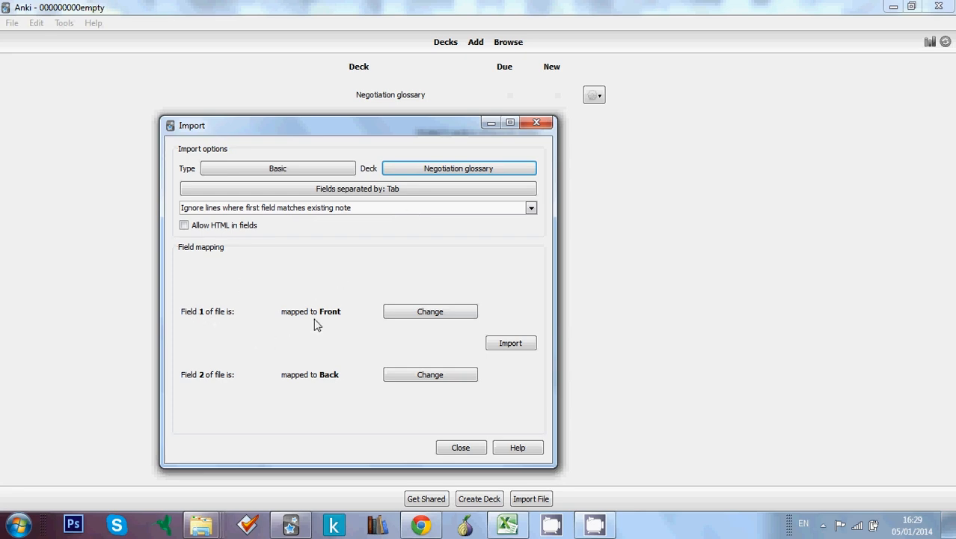
mouse_move(283, 323)
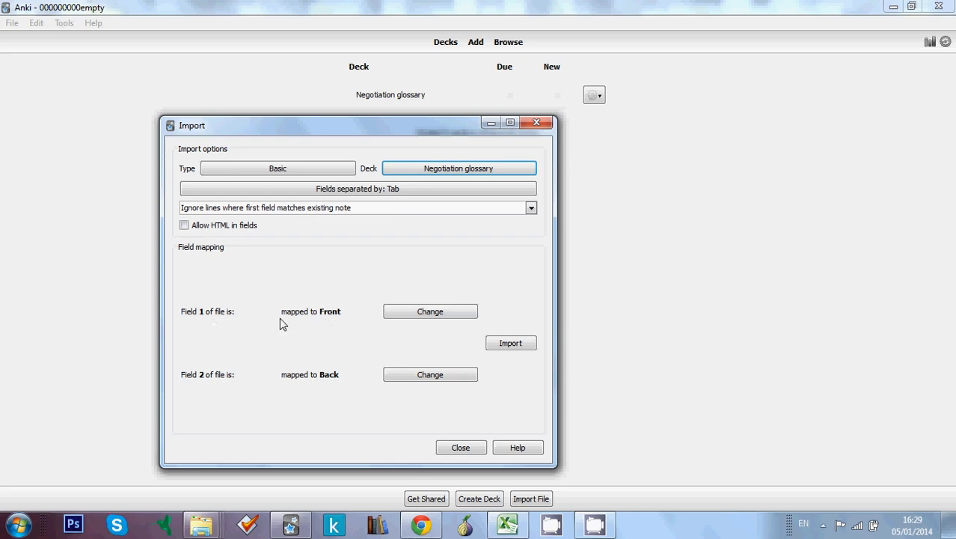
mouse_move(213, 317)
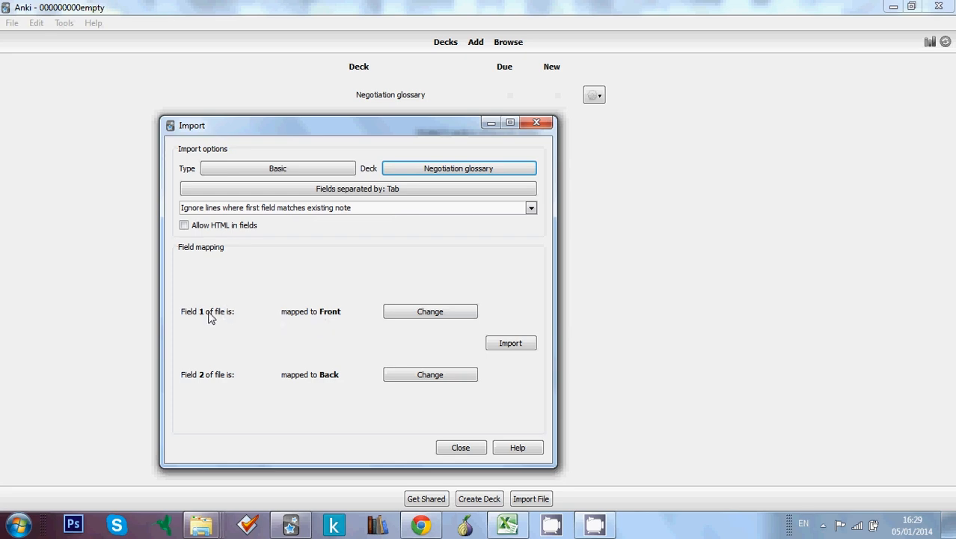
mouse_move(290, 337)
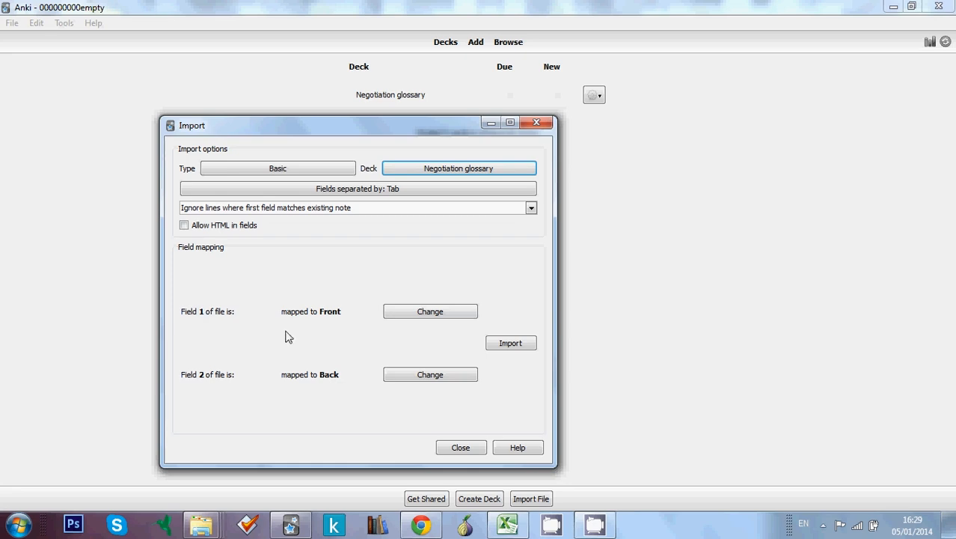
mouse_move(416, 313)
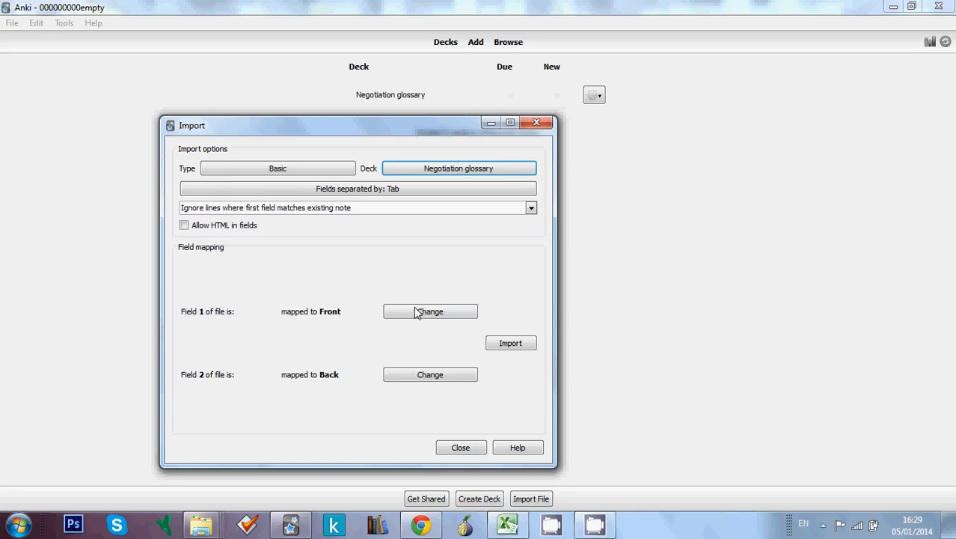
mouse_move(380, 381)
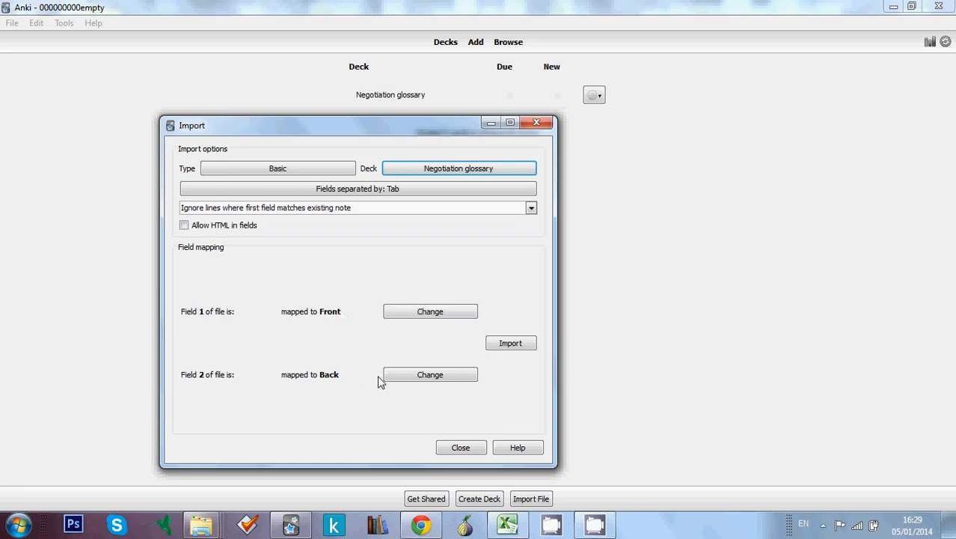
mouse_move(335, 383)
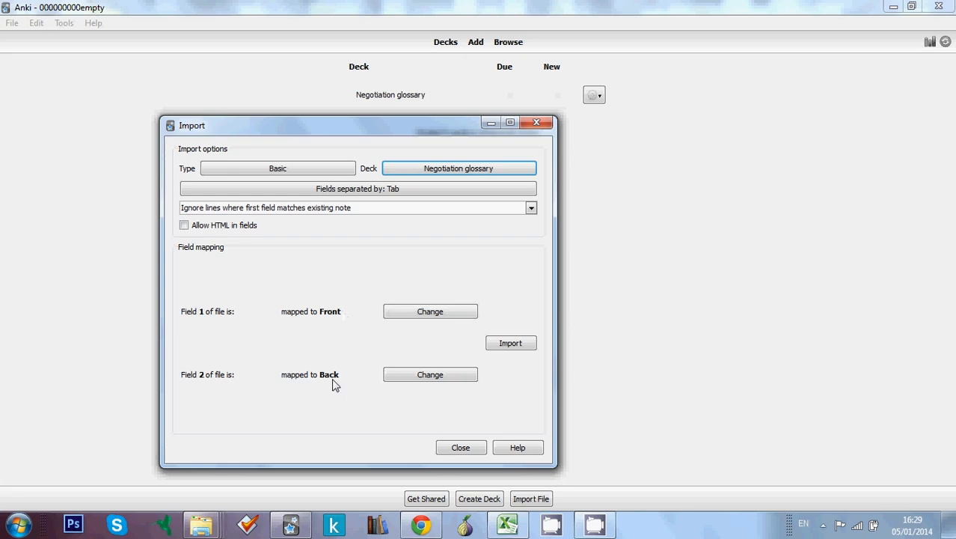
mouse_move(239, 312)
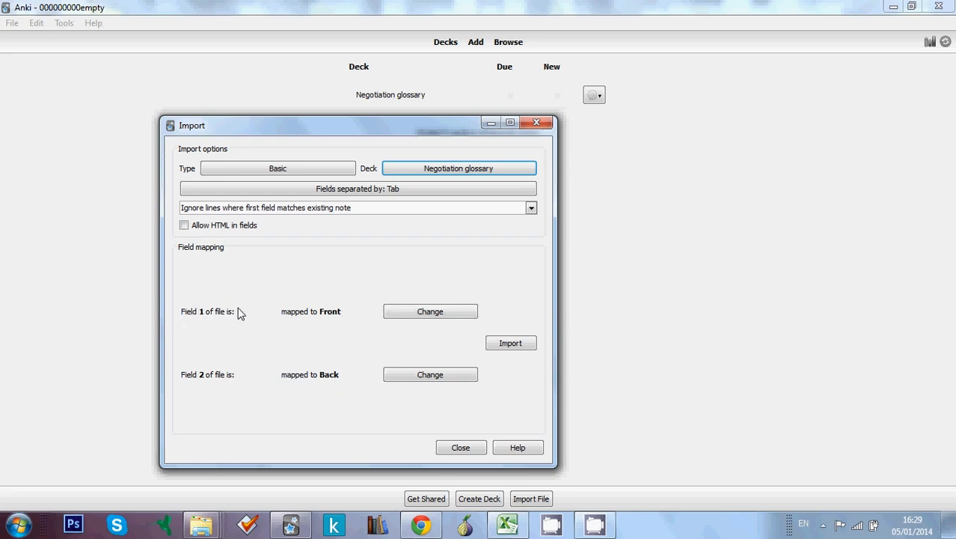
mouse_move(342, 317)
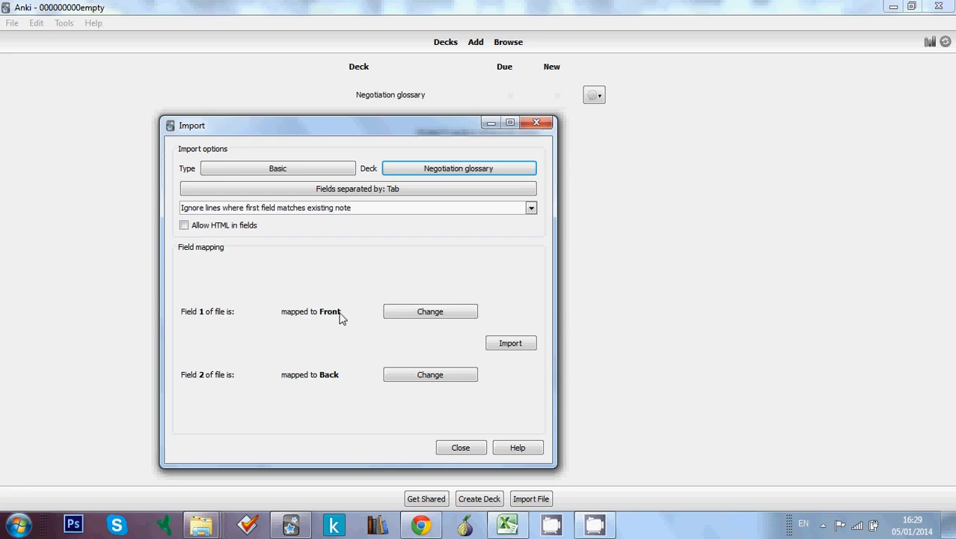
mouse_move(198, 383)
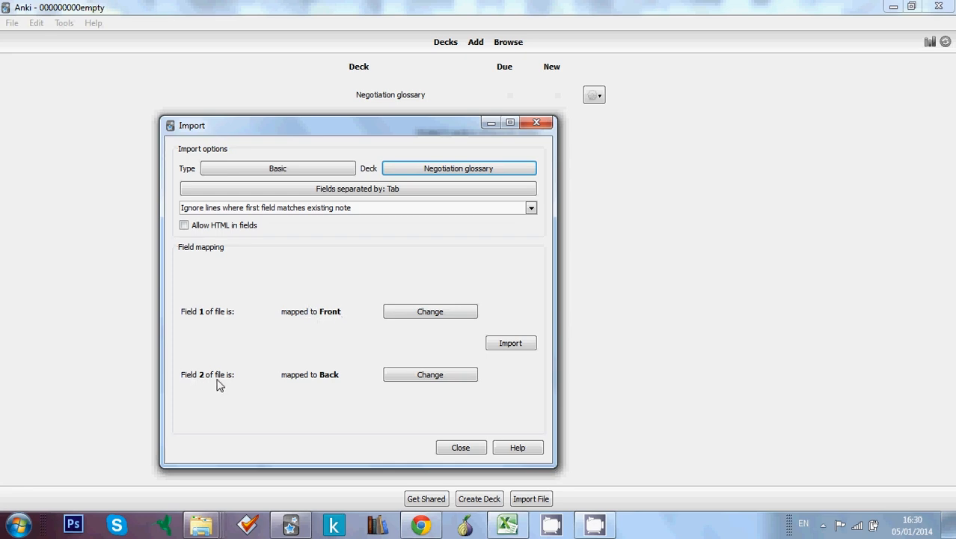
mouse_move(344, 387)
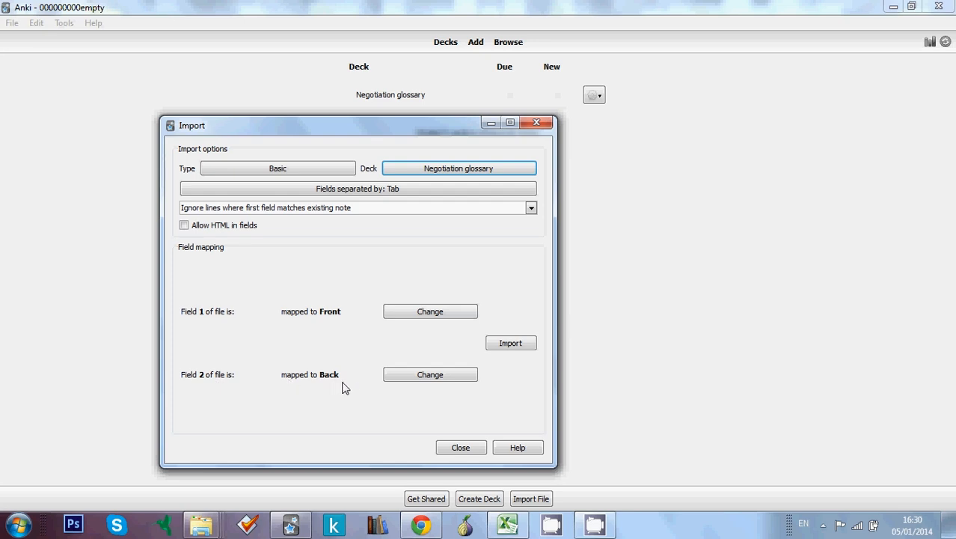
mouse_move(389, 326)
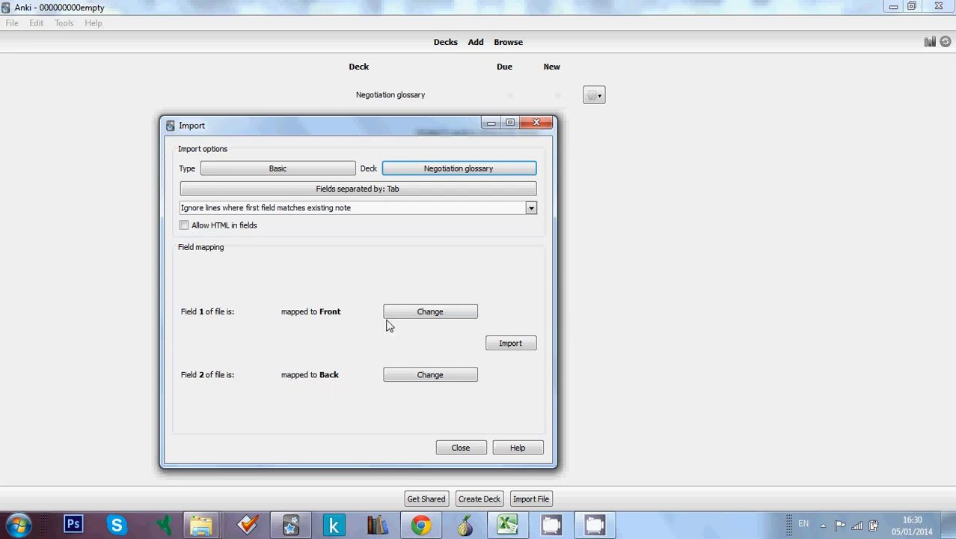
mouse_move(374, 385)
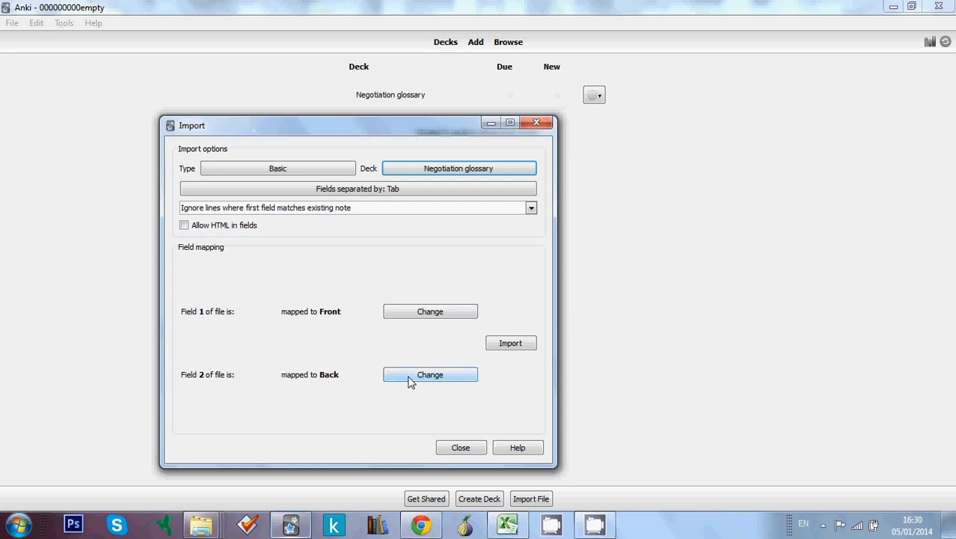
Keep the second glossary field mapped to Back in the import field mapping
click(431, 374)
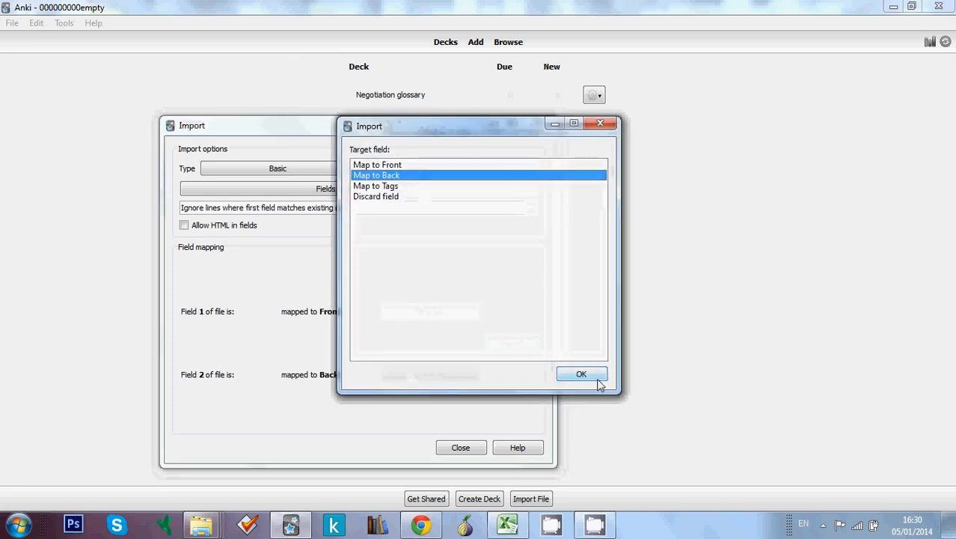
click(581, 374)
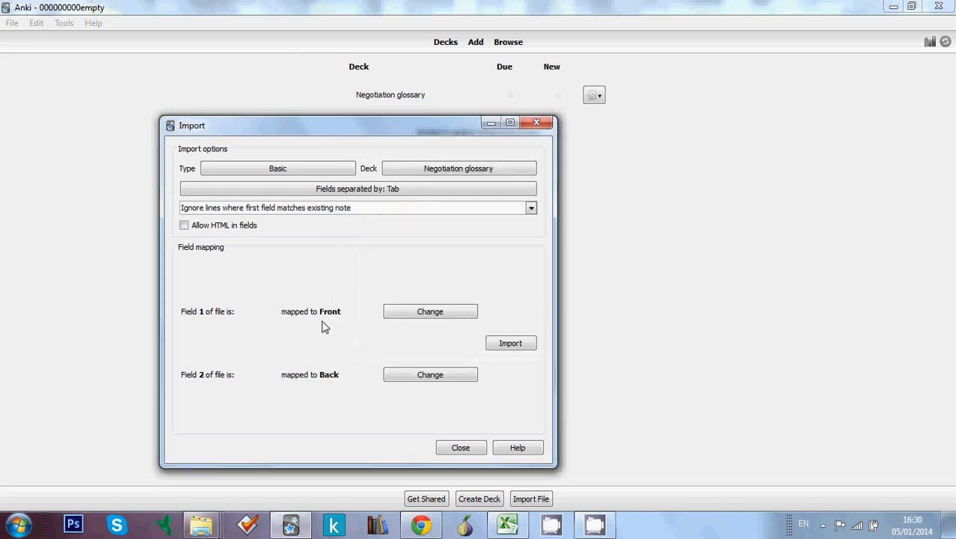
mouse_move(569, 261)
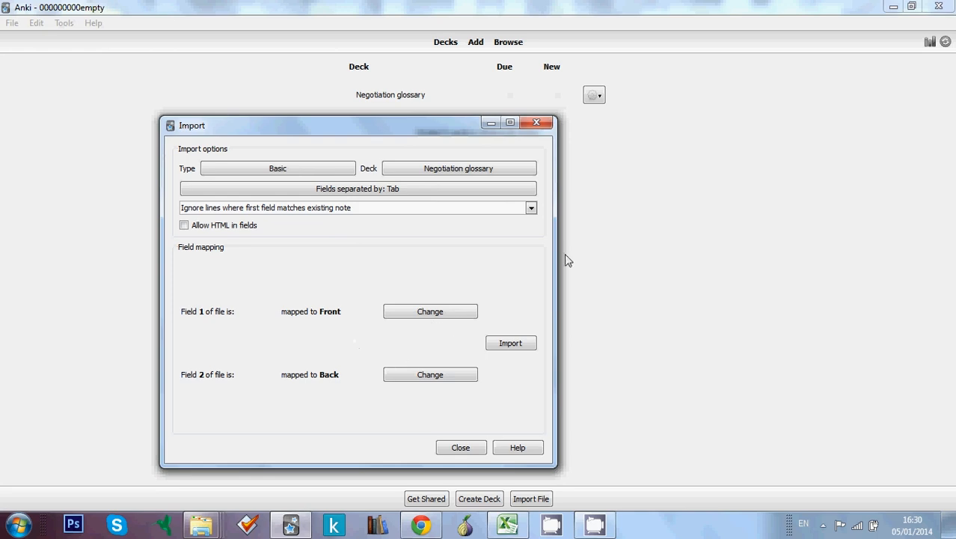
mouse_move(511, 343)
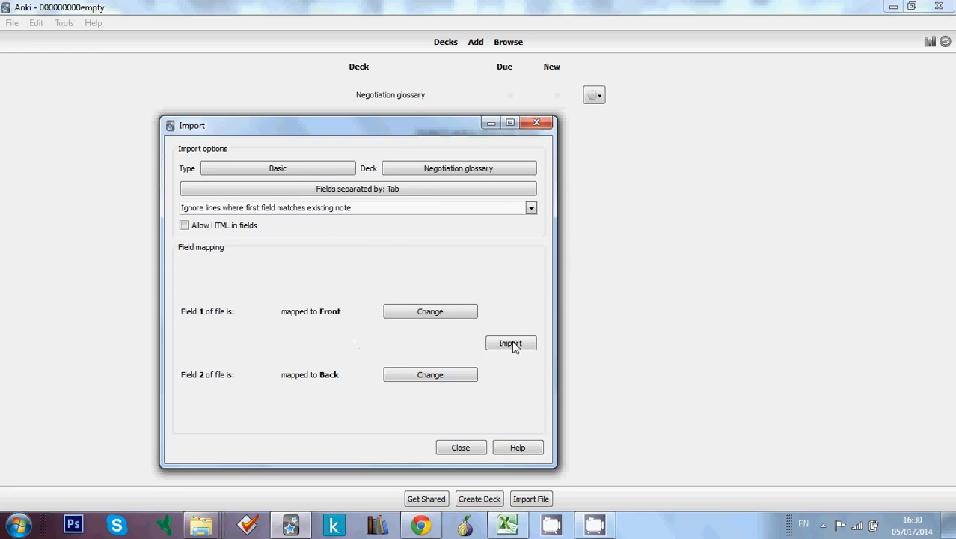
Run the glossary import, adding 30 notes to Negotiation glossary with 0 updated
click(512, 342)
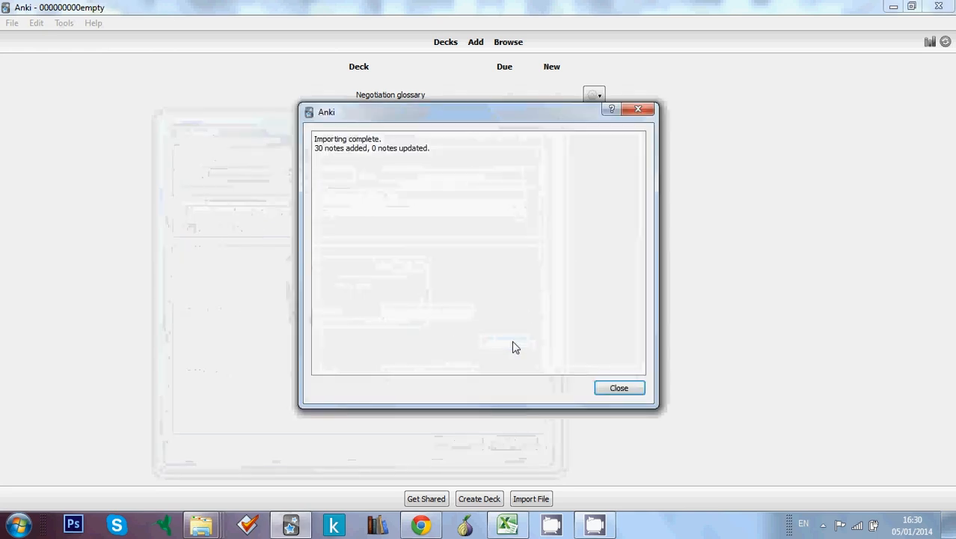
mouse_move(548, 152)
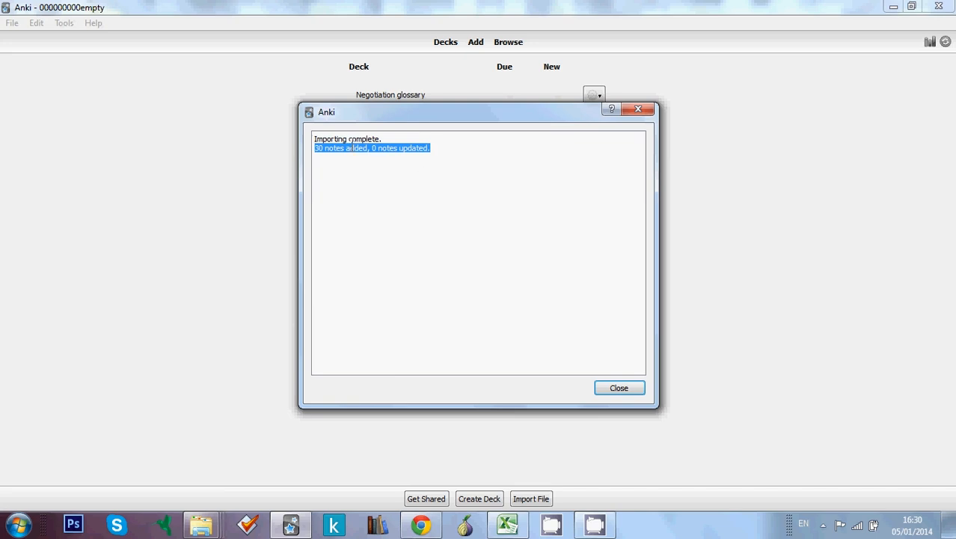
click(338, 157)
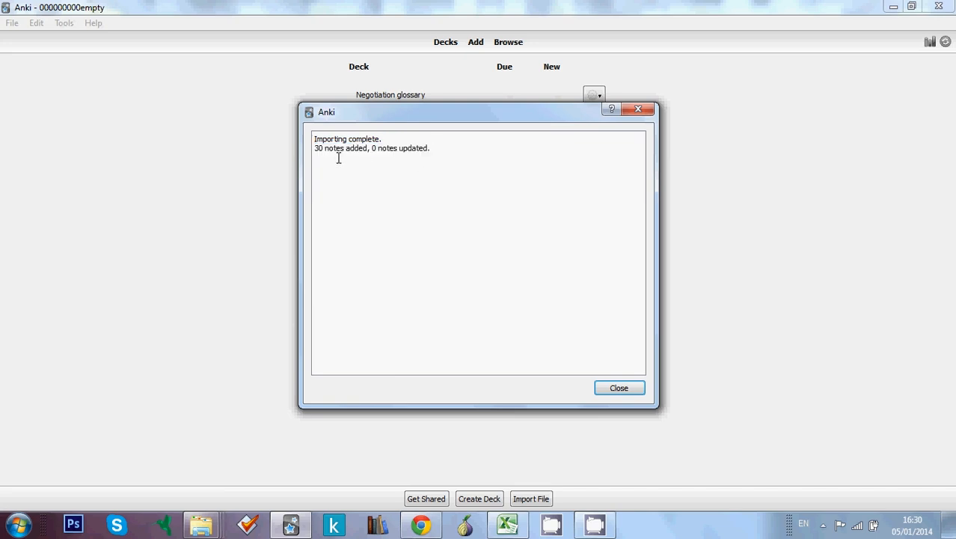
mouse_move(436, 170)
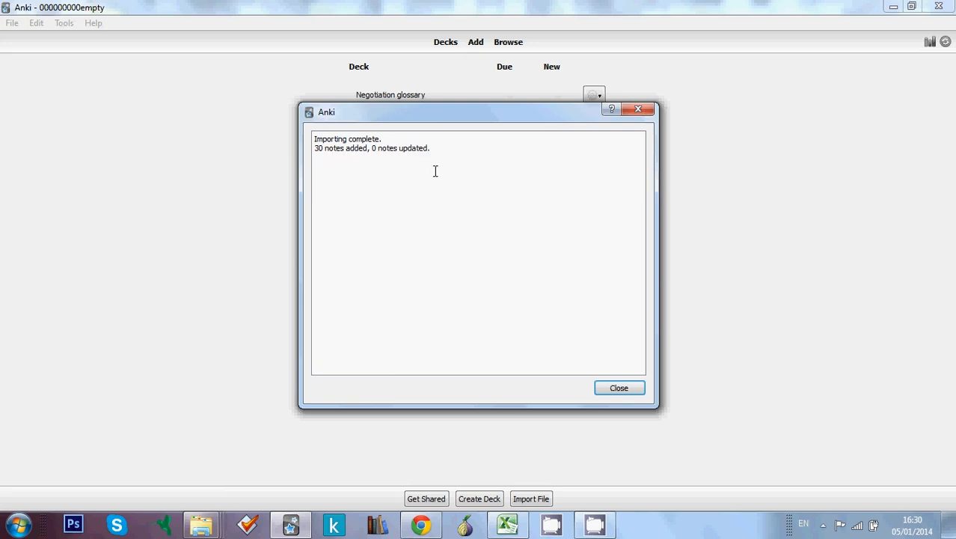
mouse_move(423, 164)
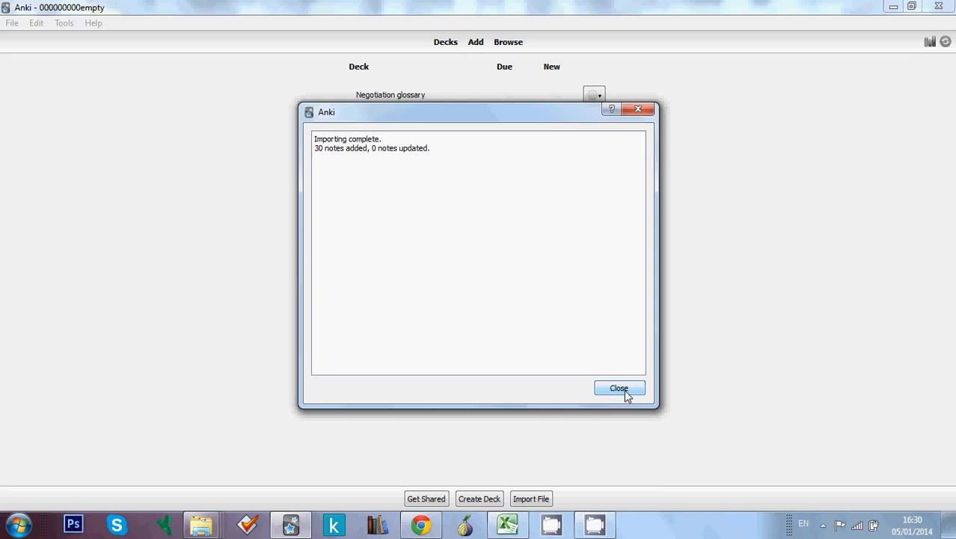
Close the import report and start studying Negotiation glossary, revealing the 'agent' definition
click(619, 388)
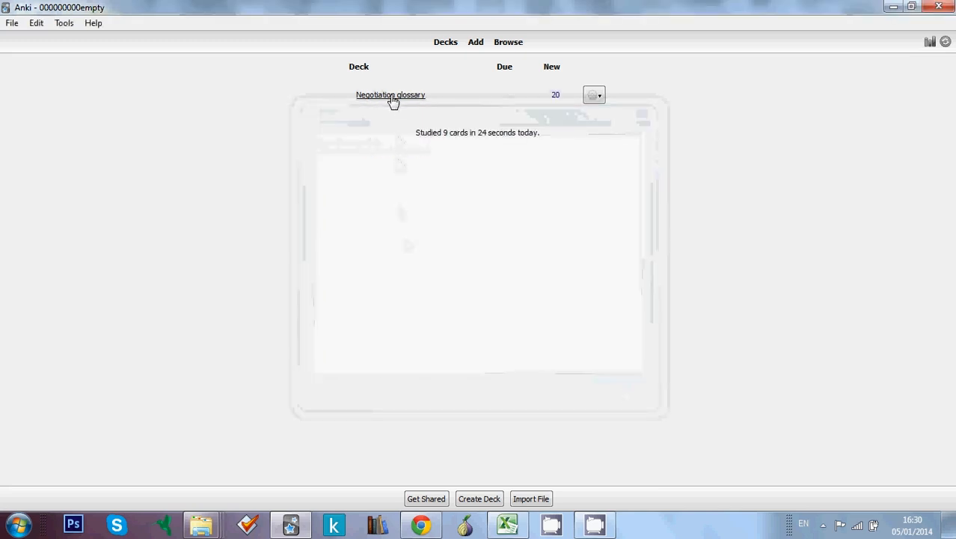
click(390, 95)
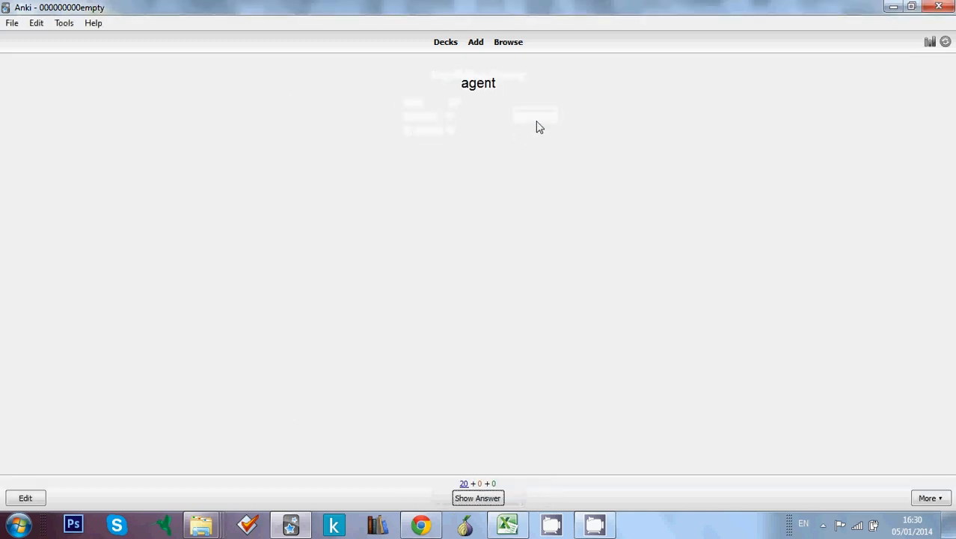
click(477, 496)
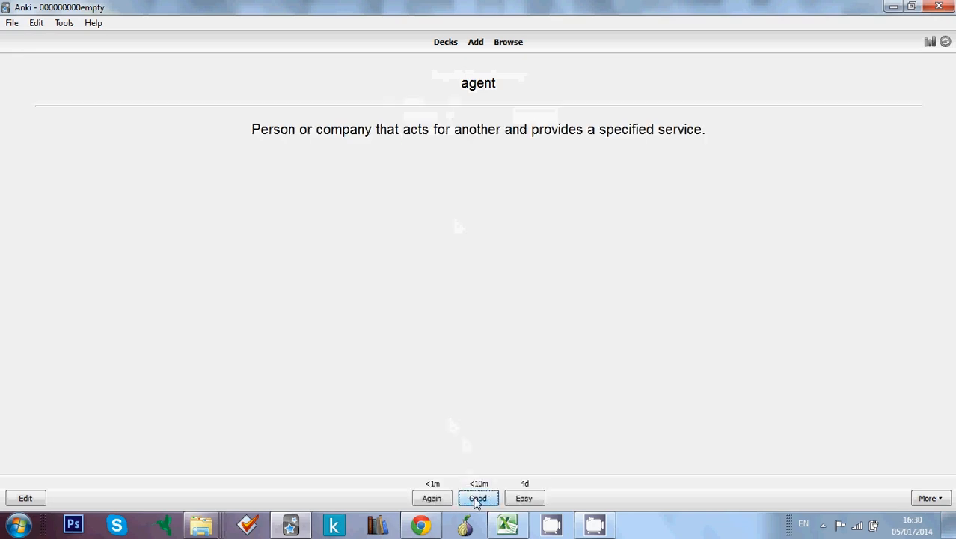
Rate 'agent' and 'agreement' as Good and reveal the 'bedrock price' definition
click(479, 497)
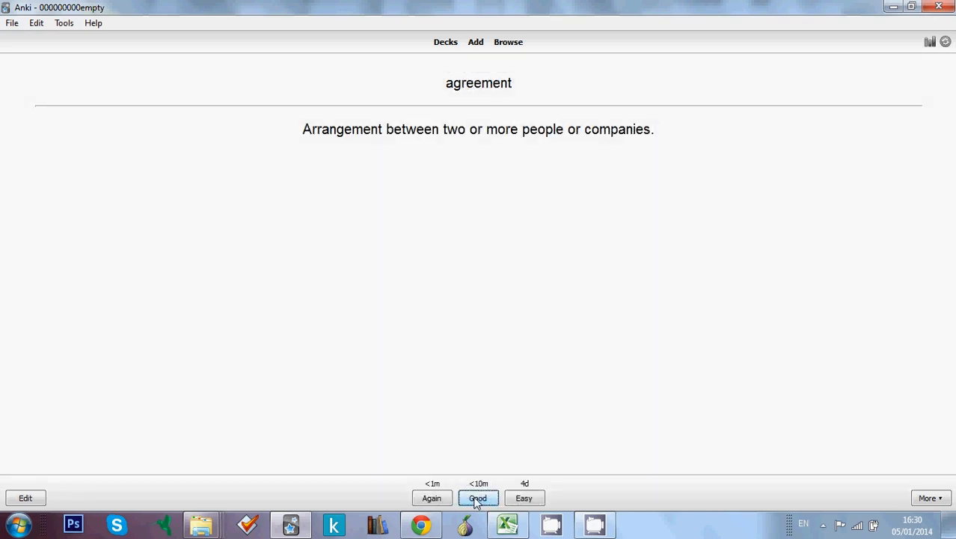
click(479, 497)
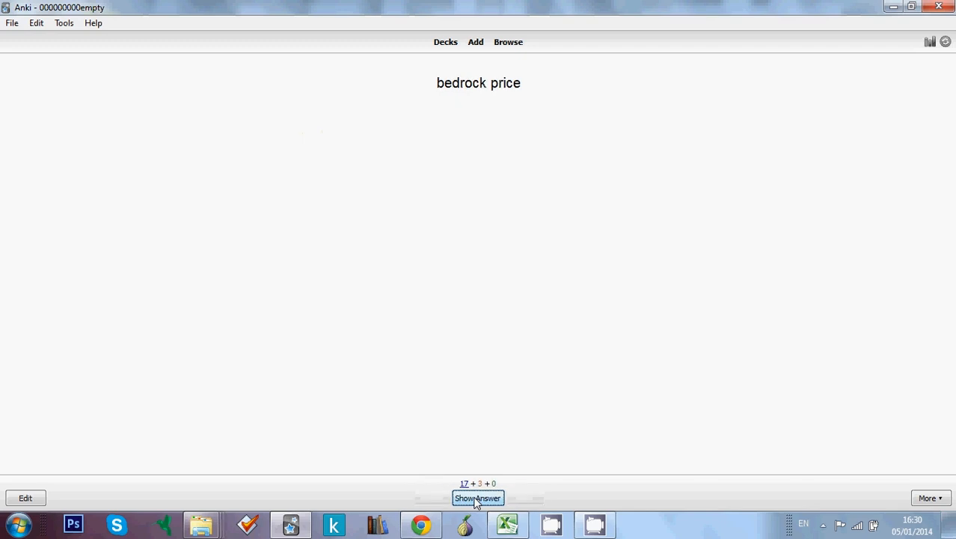
click(477, 497)
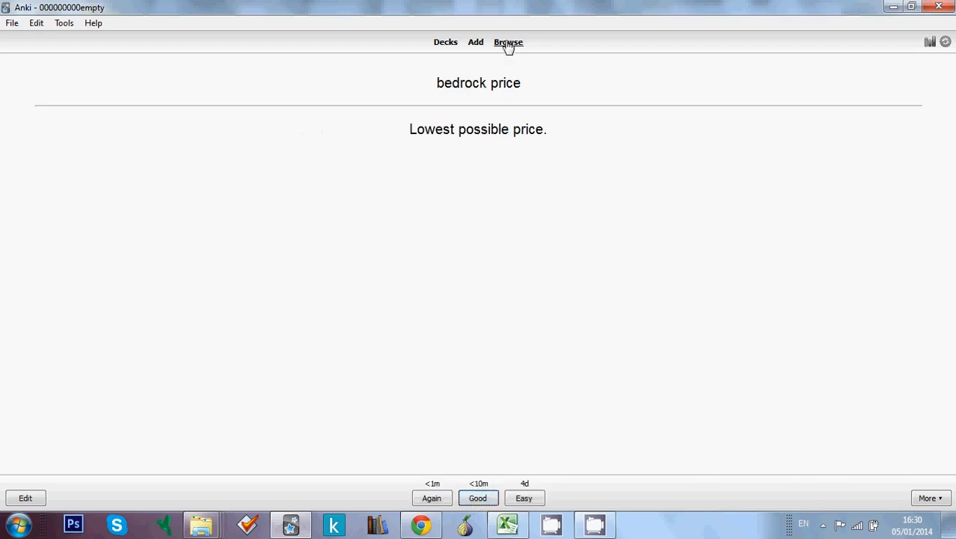
click(509, 42)
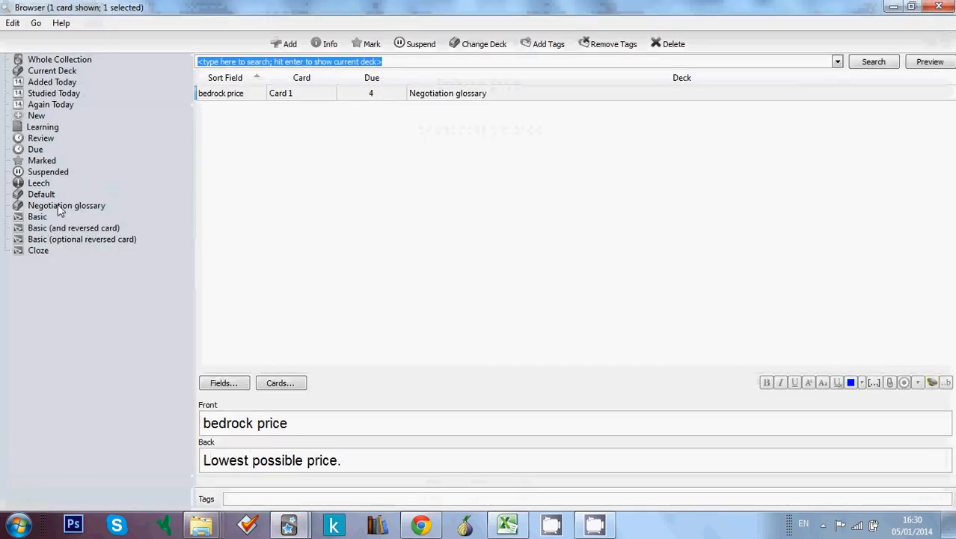
click(68, 205)
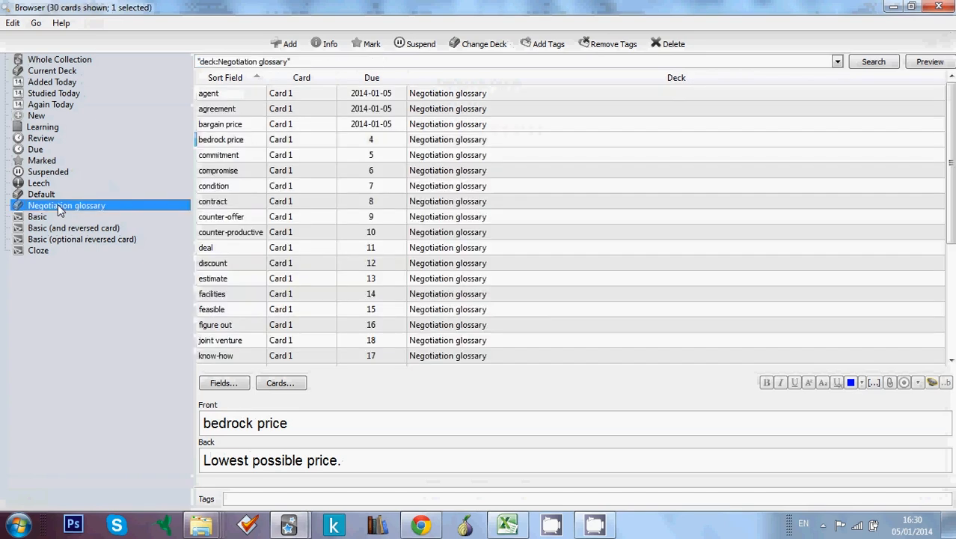
mouse_move(314, 134)
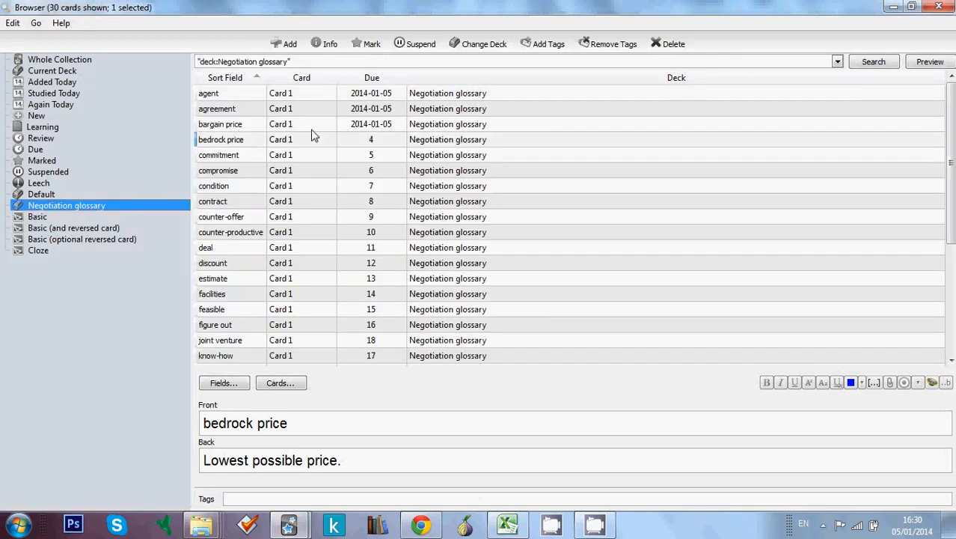
mouse_move(255, 248)
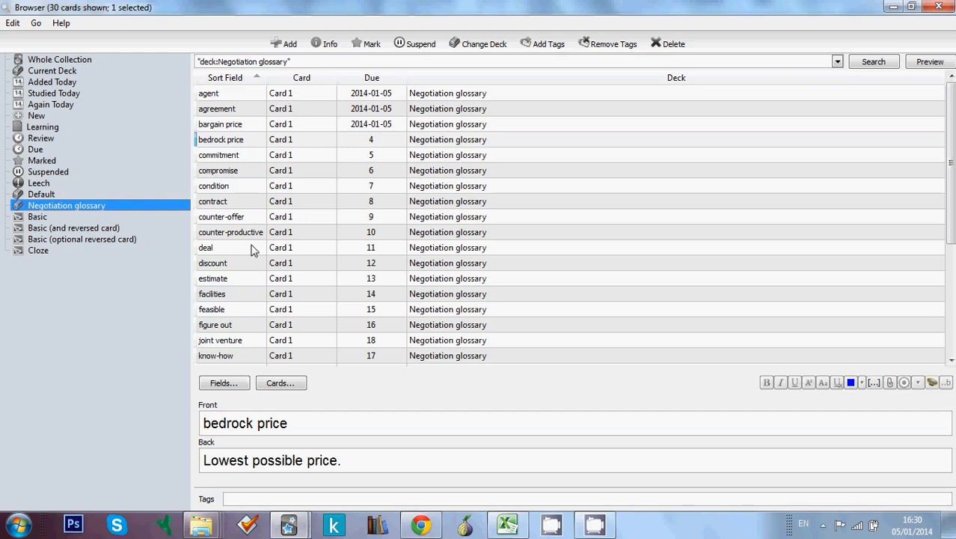
mouse_move(257, 266)
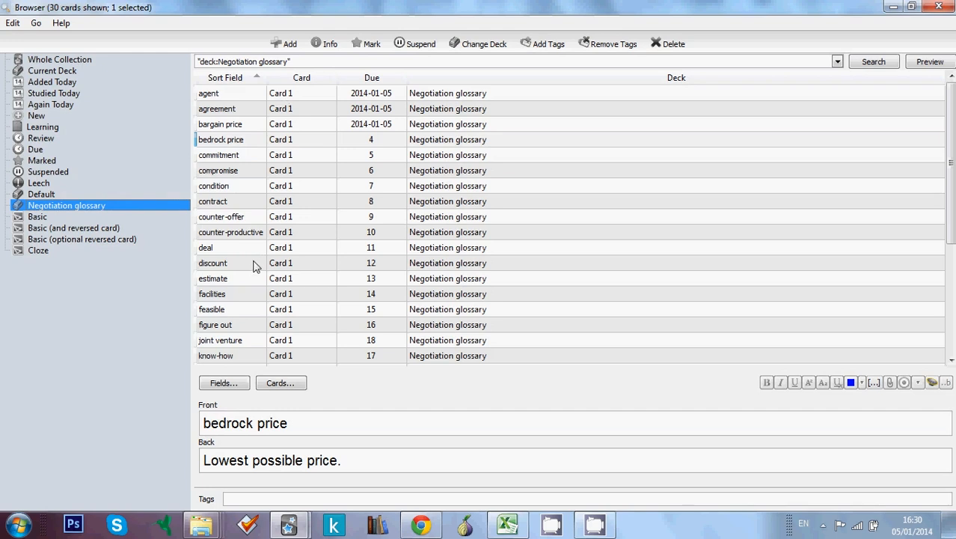
click(215, 323)
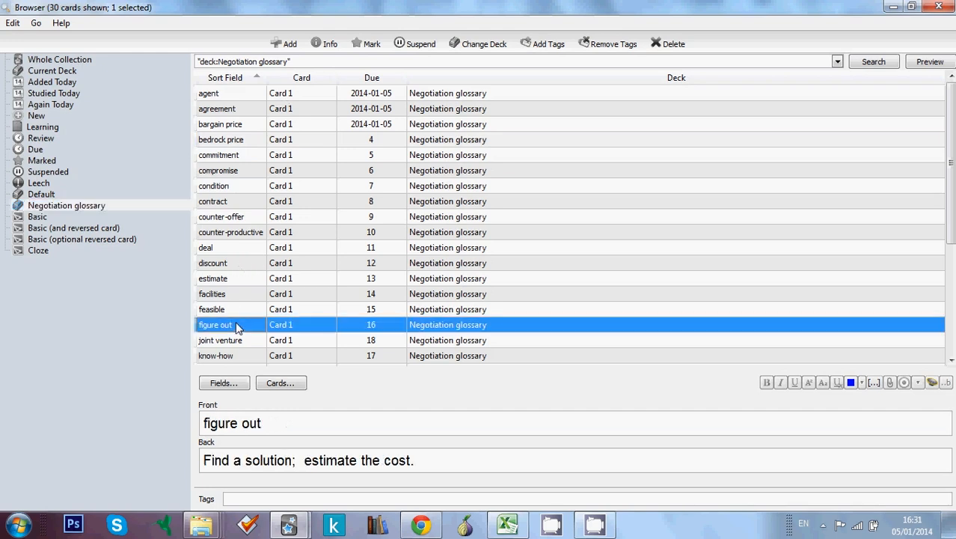
click(212, 263)
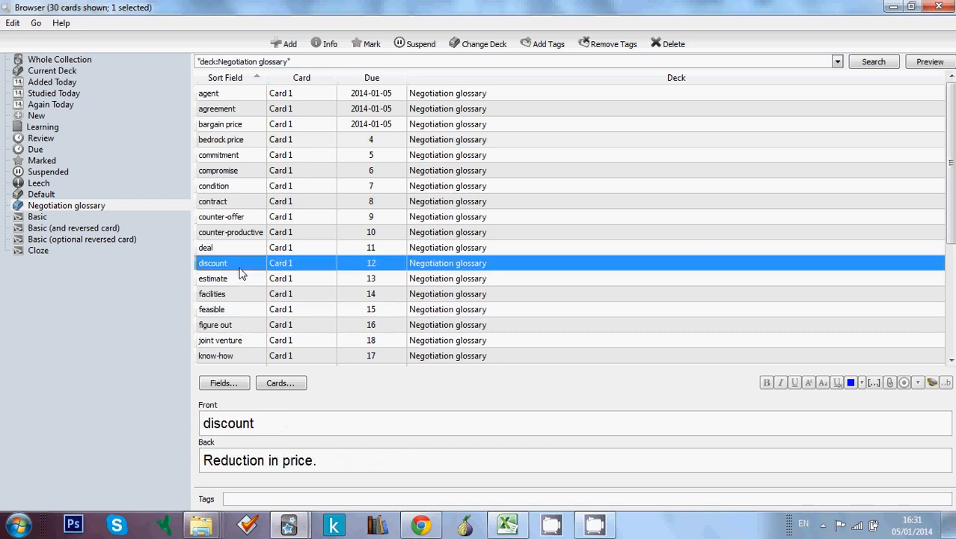
click(231, 232)
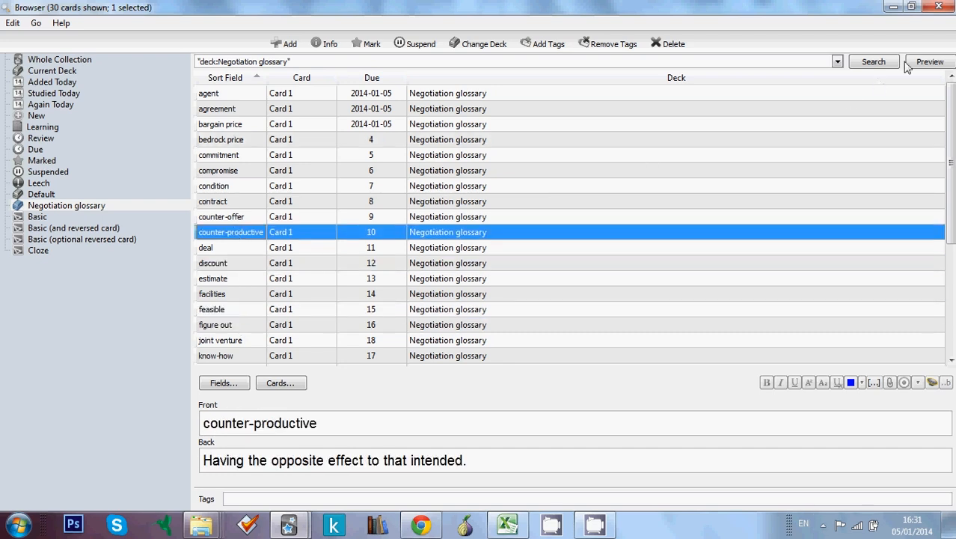
click(940, 7)
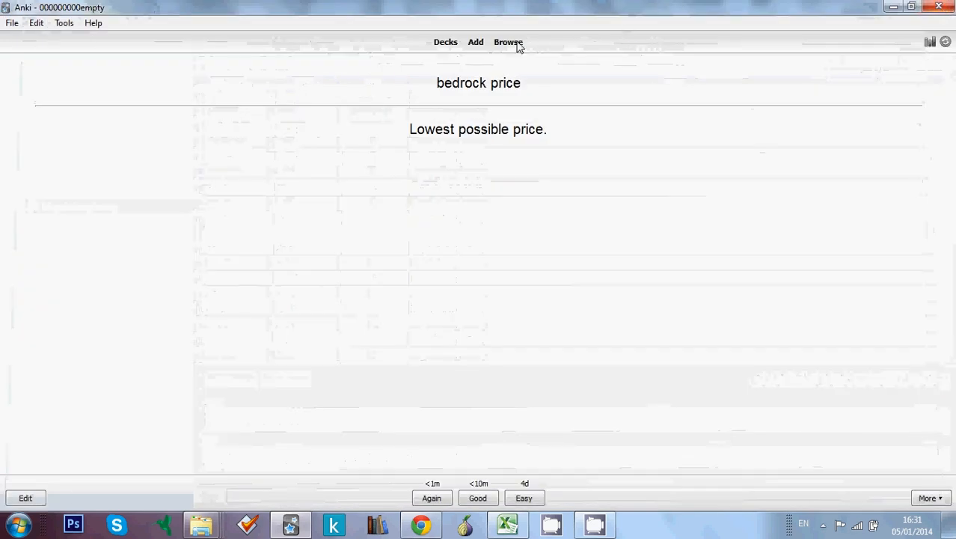
Return to the deck overview showing Negotiation glossary with 3 due and 17 new
click(446, 42)
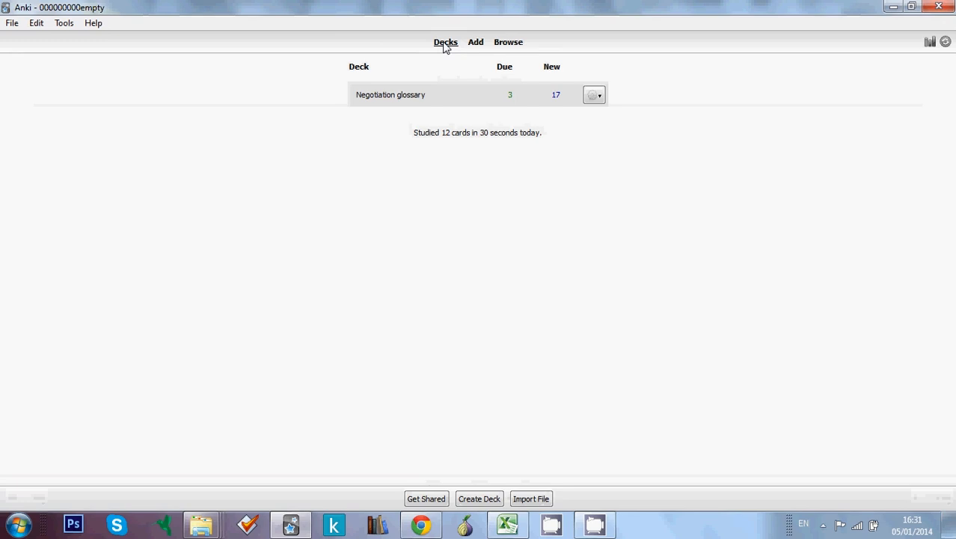
mouse_move(846, 73)
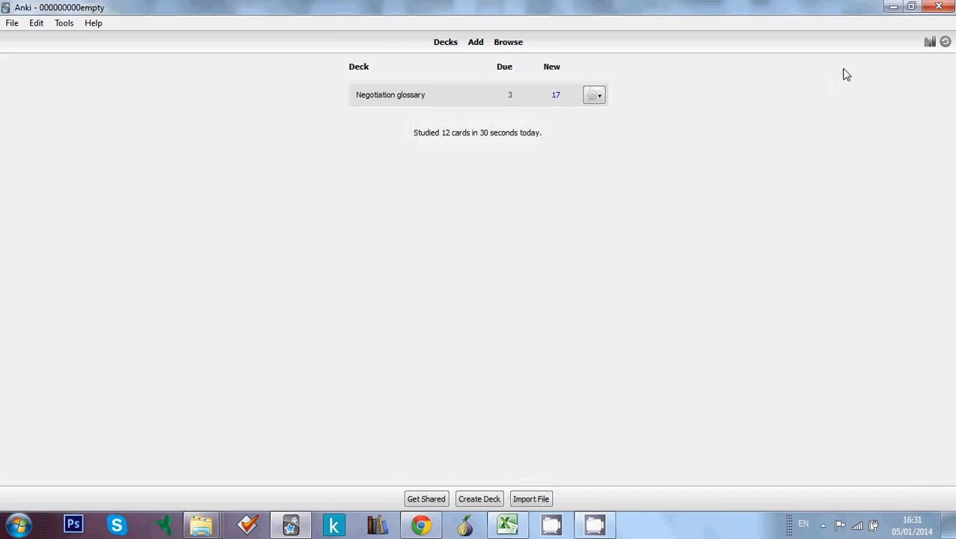
mouse_move(739, 171)
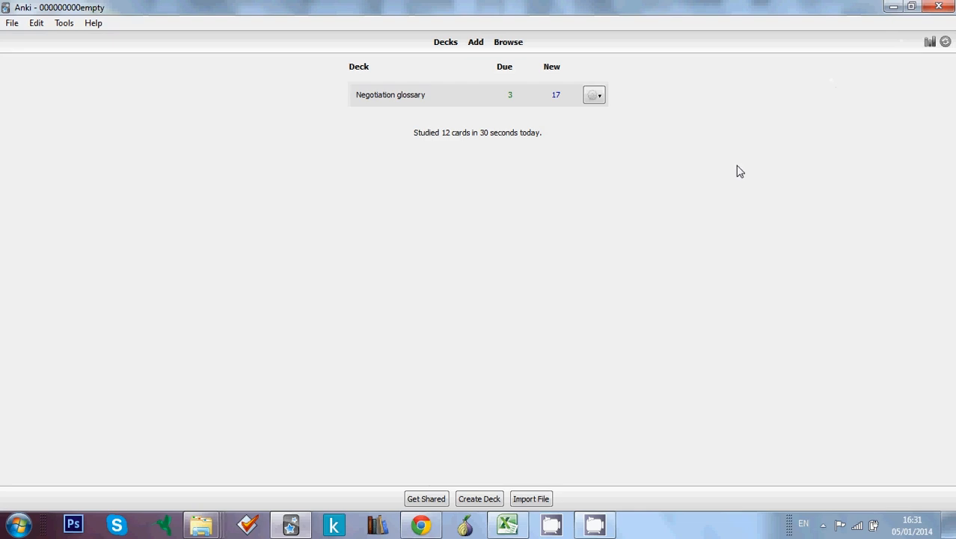